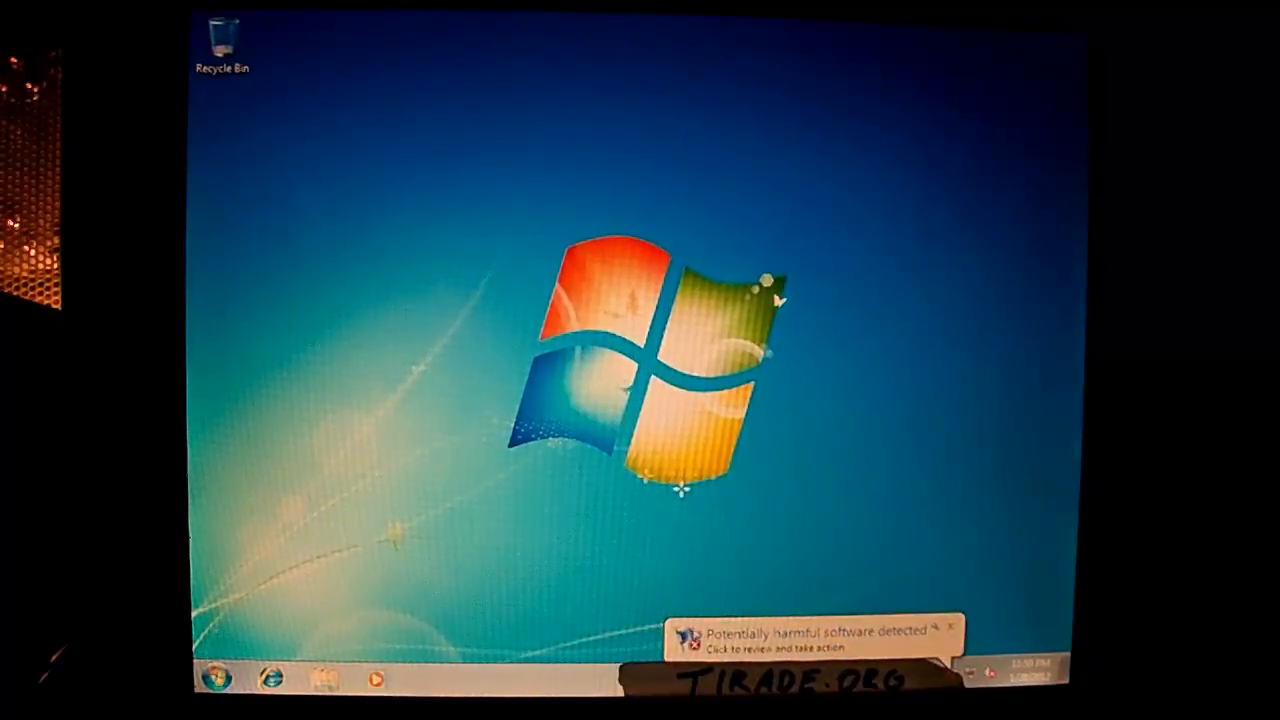
Check the running processes list, then launch Solitaire and deal cards
click(800, 646)
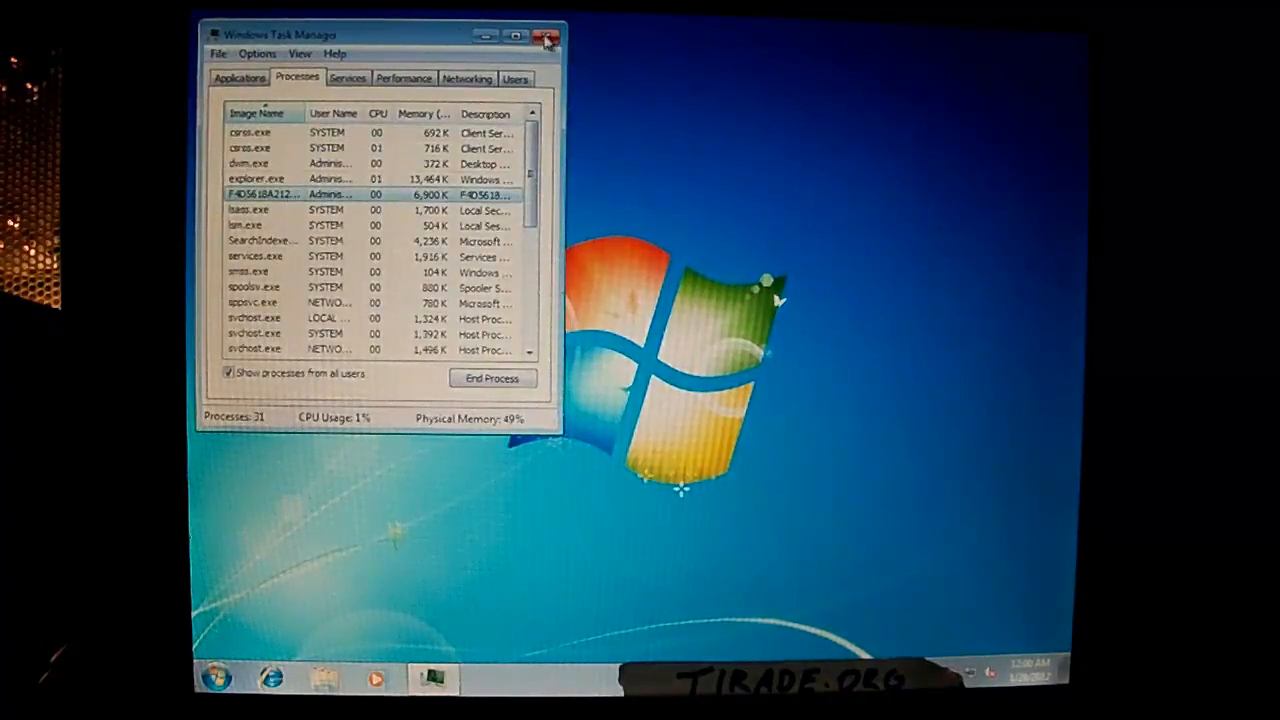
click(552, 32)
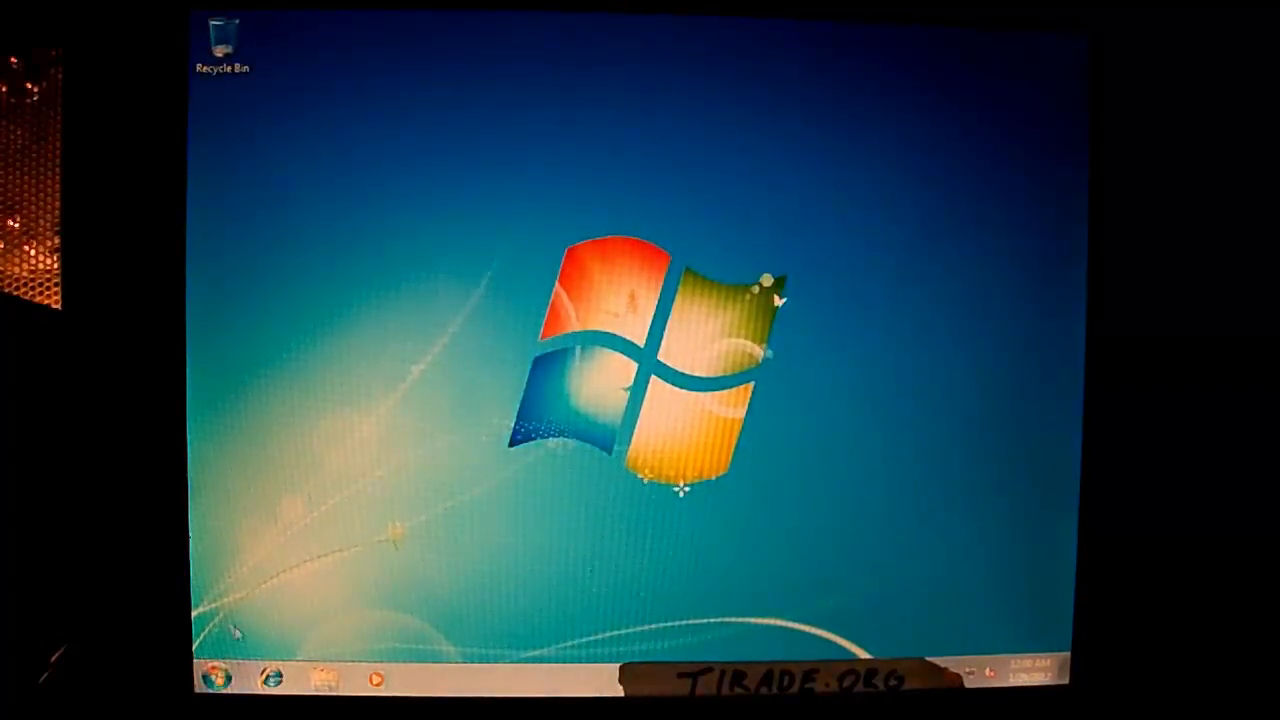
click(272, 685)
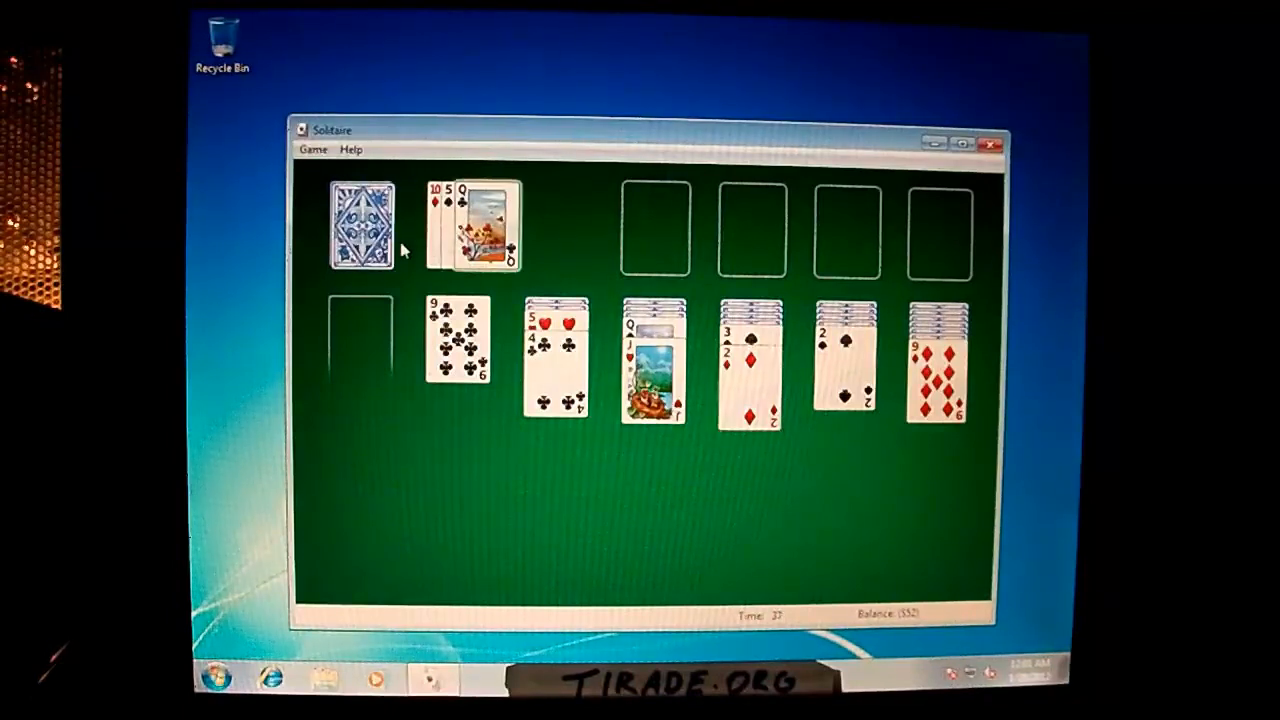
click(362, 225)
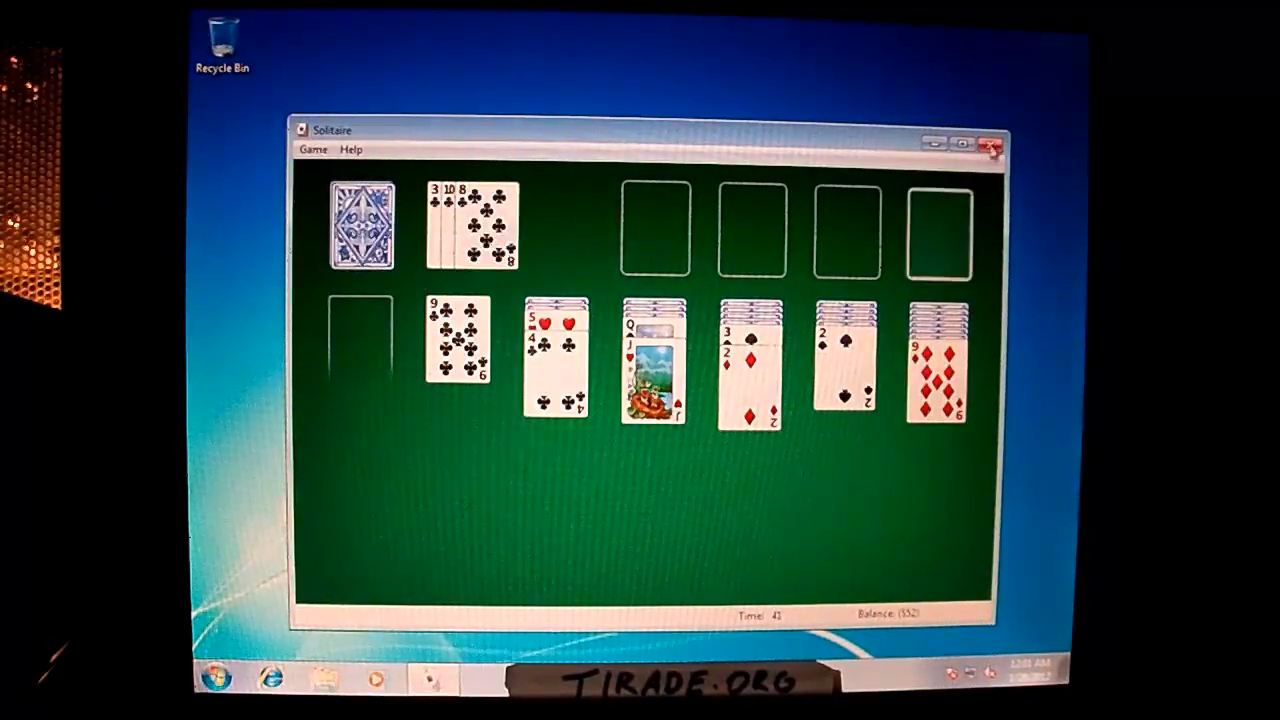
Close Solitaire and restart the computer from the Shut down menu
click(989, 148)
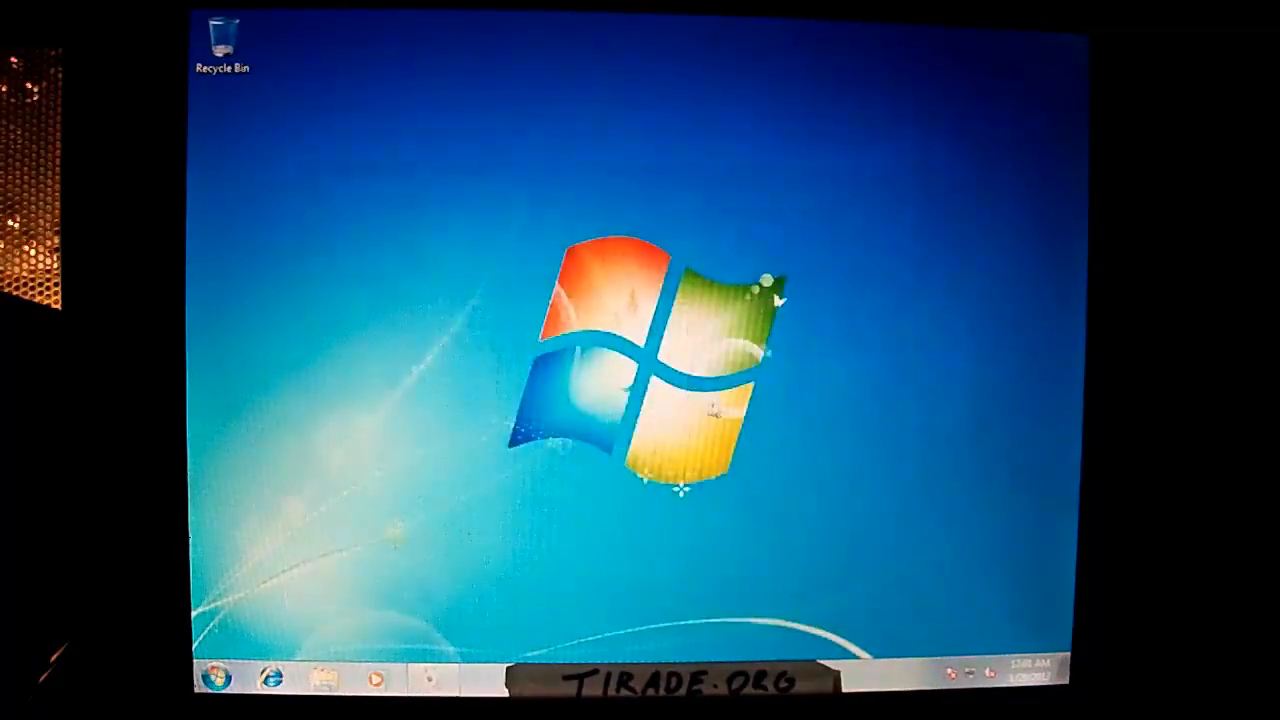
click(207, 700)
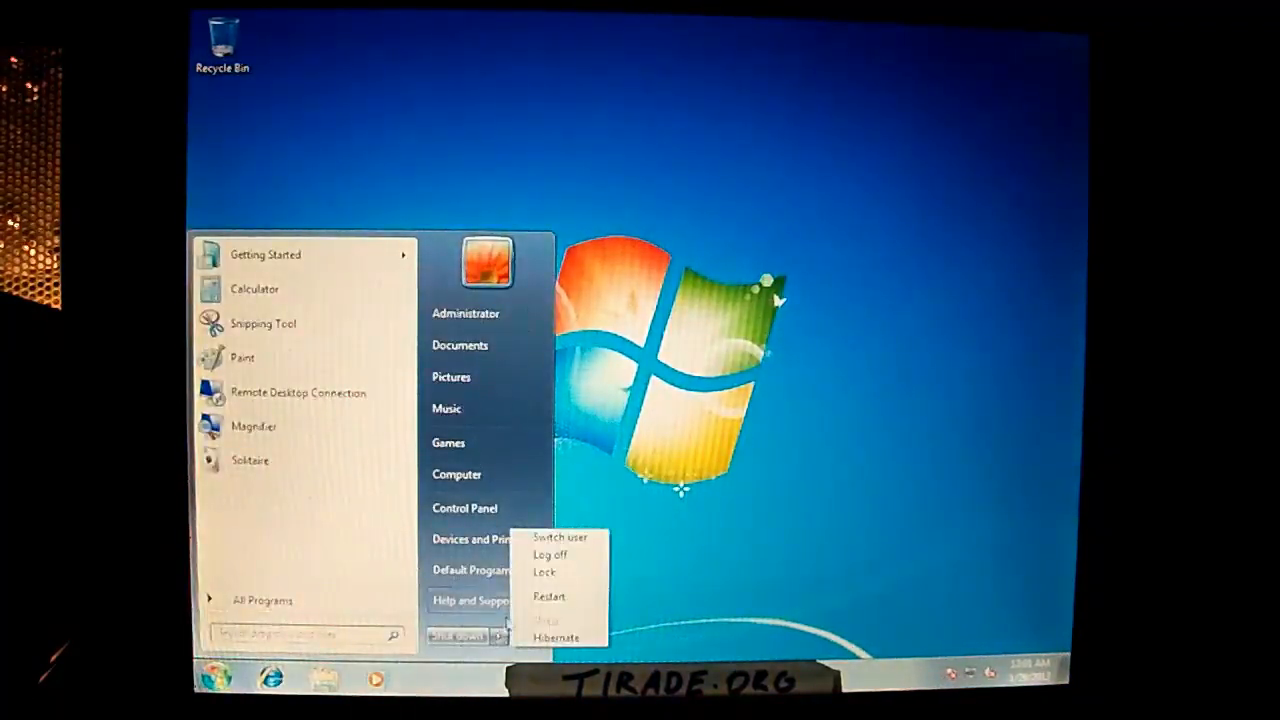
click(548, 553)
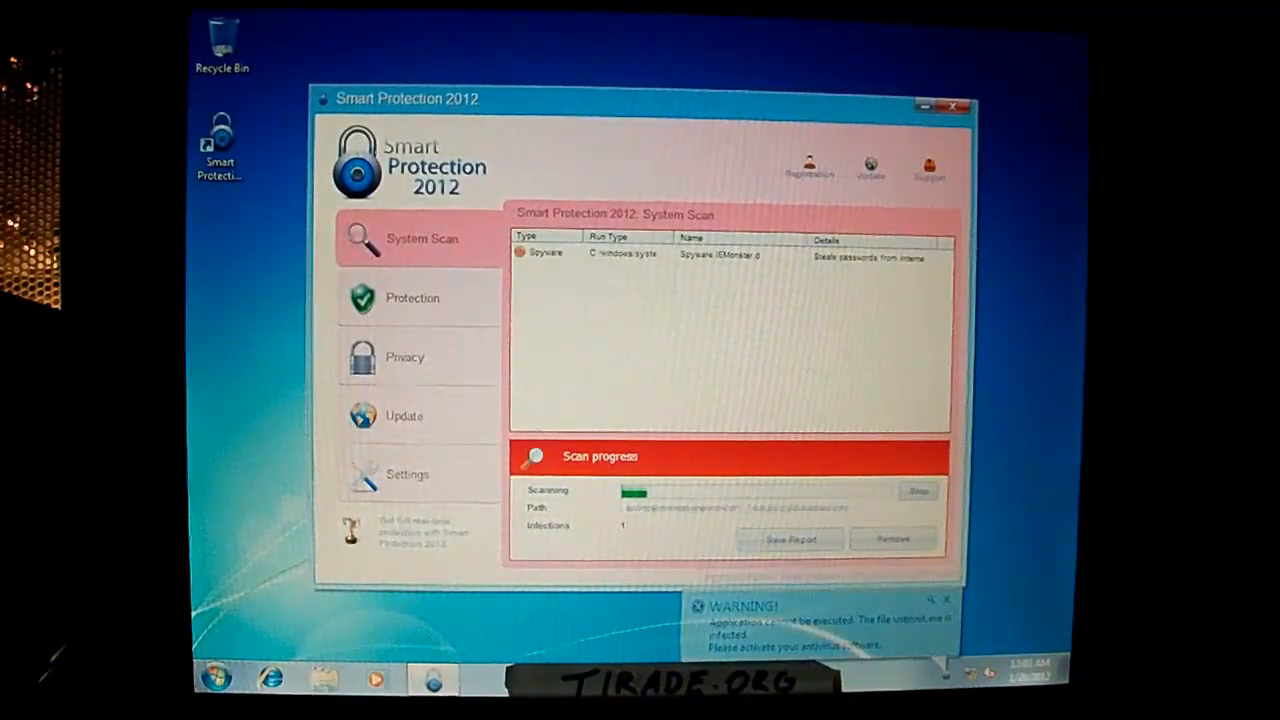
Try launching Accessories from the Start menu and dismiss the Restrictions error
click(217, 675)
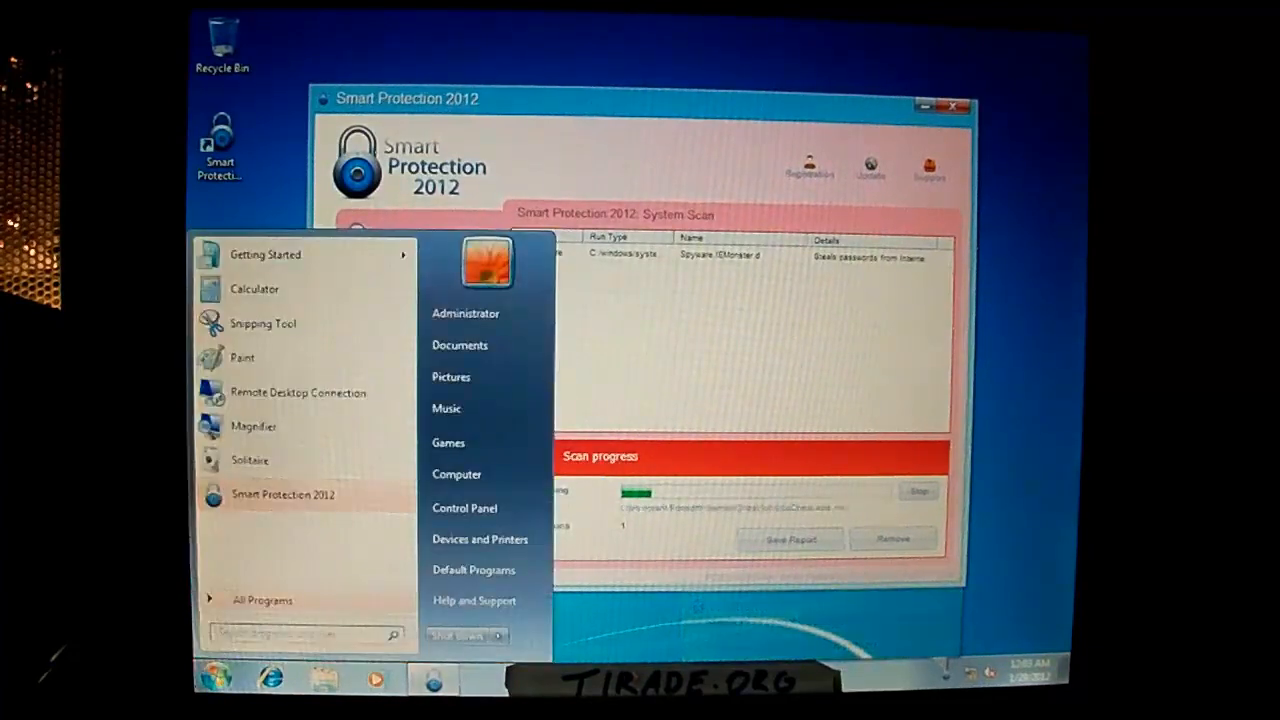
text(acces)
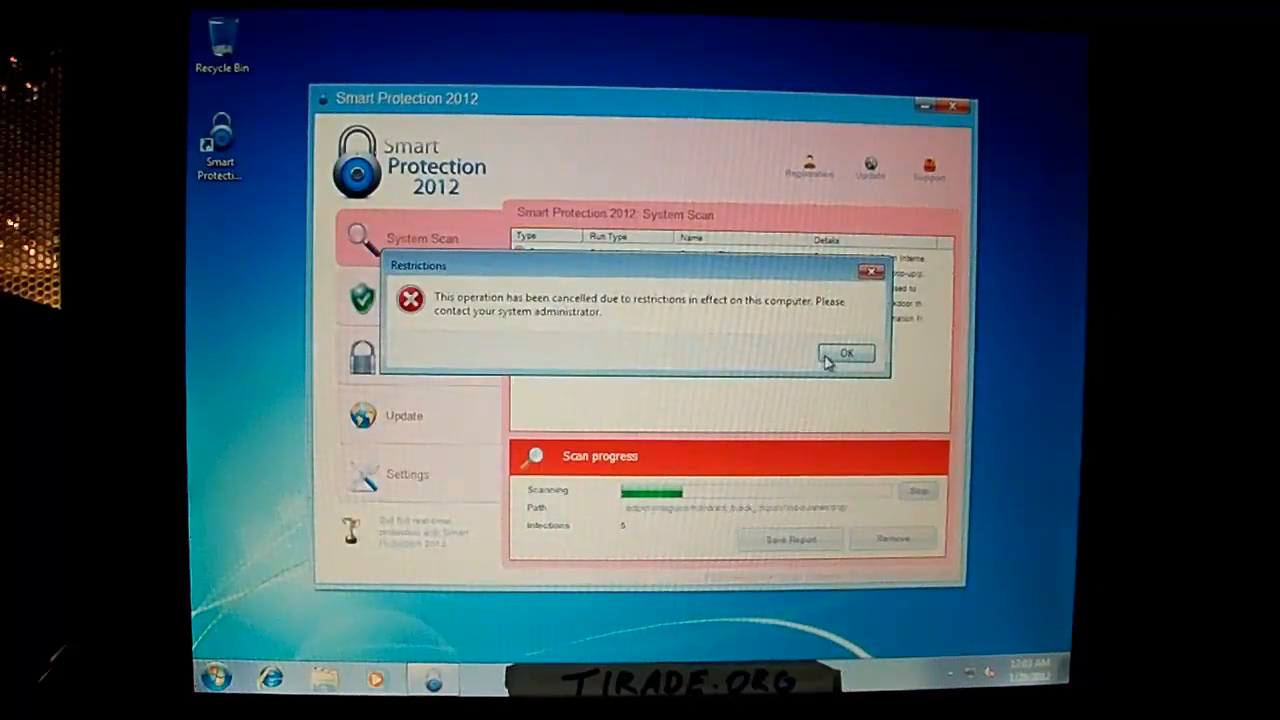
click(848, 353)
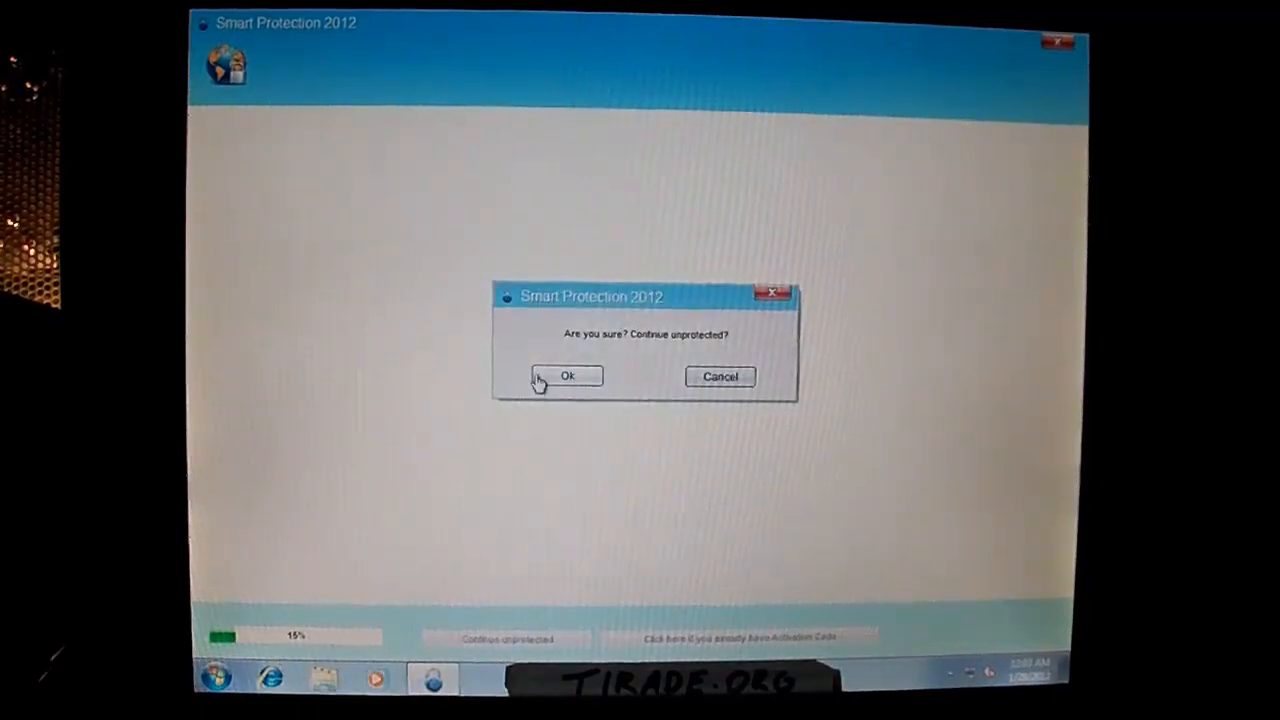
Continue unprotected and view the Protection, Privacy, Update and Settings sections
click(565, 375)
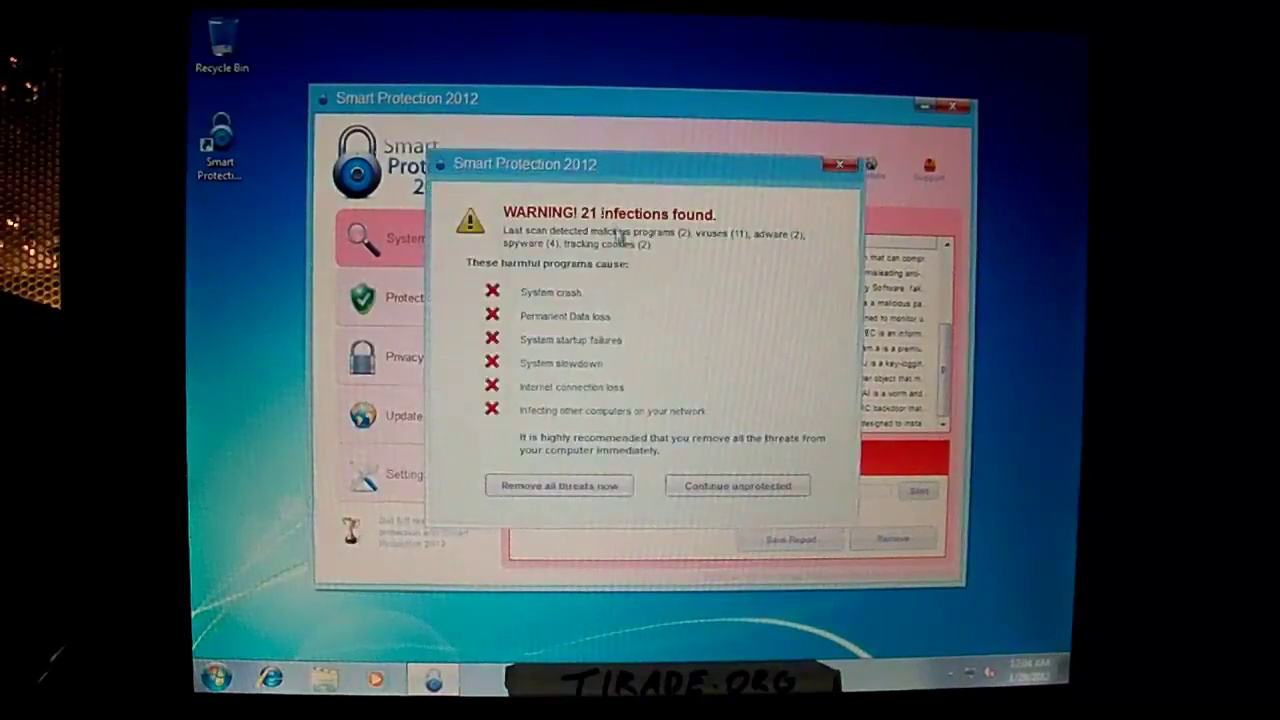
click(737, 485)
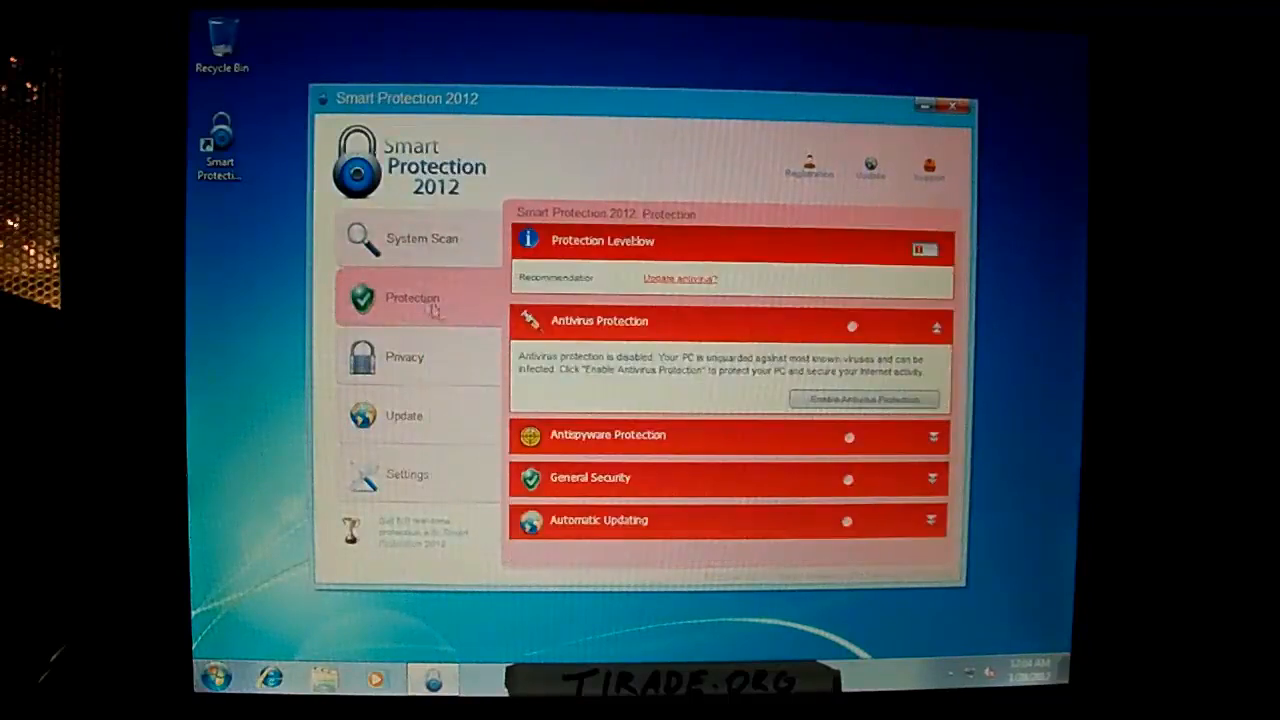
click(404, 356)
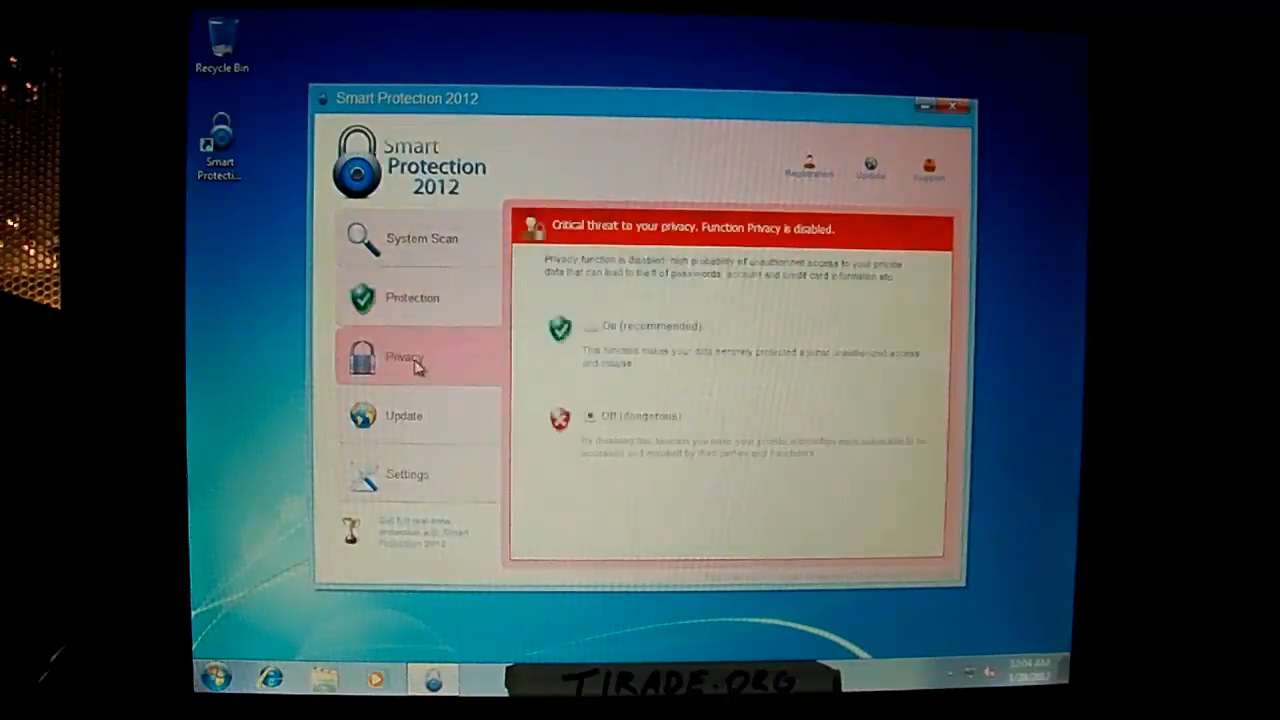
click(398, 415)
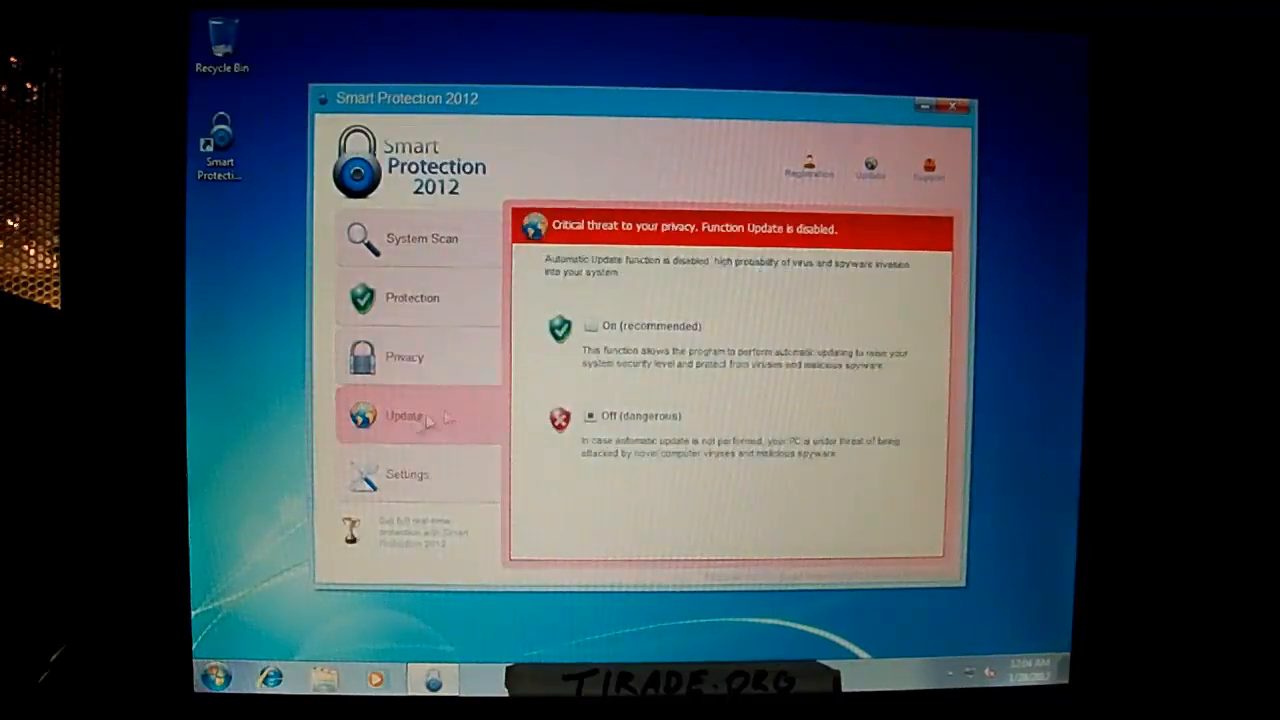
click(407, 474)
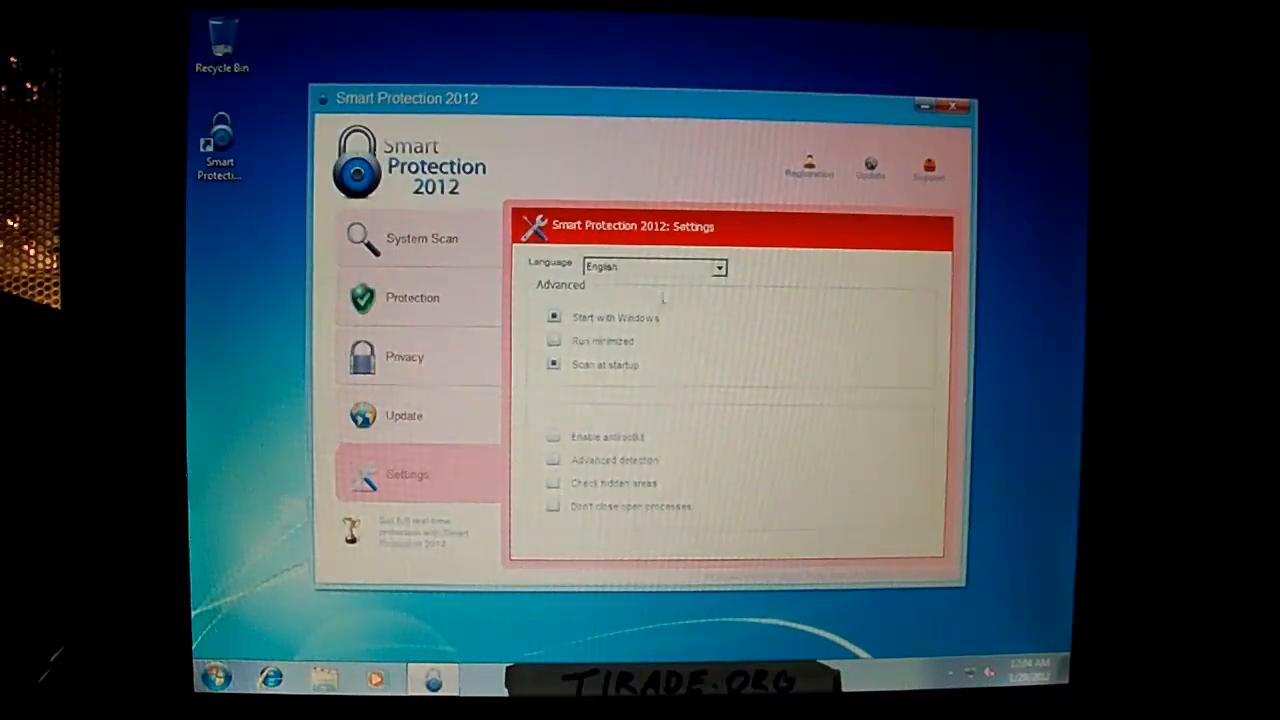
click(714, 267)
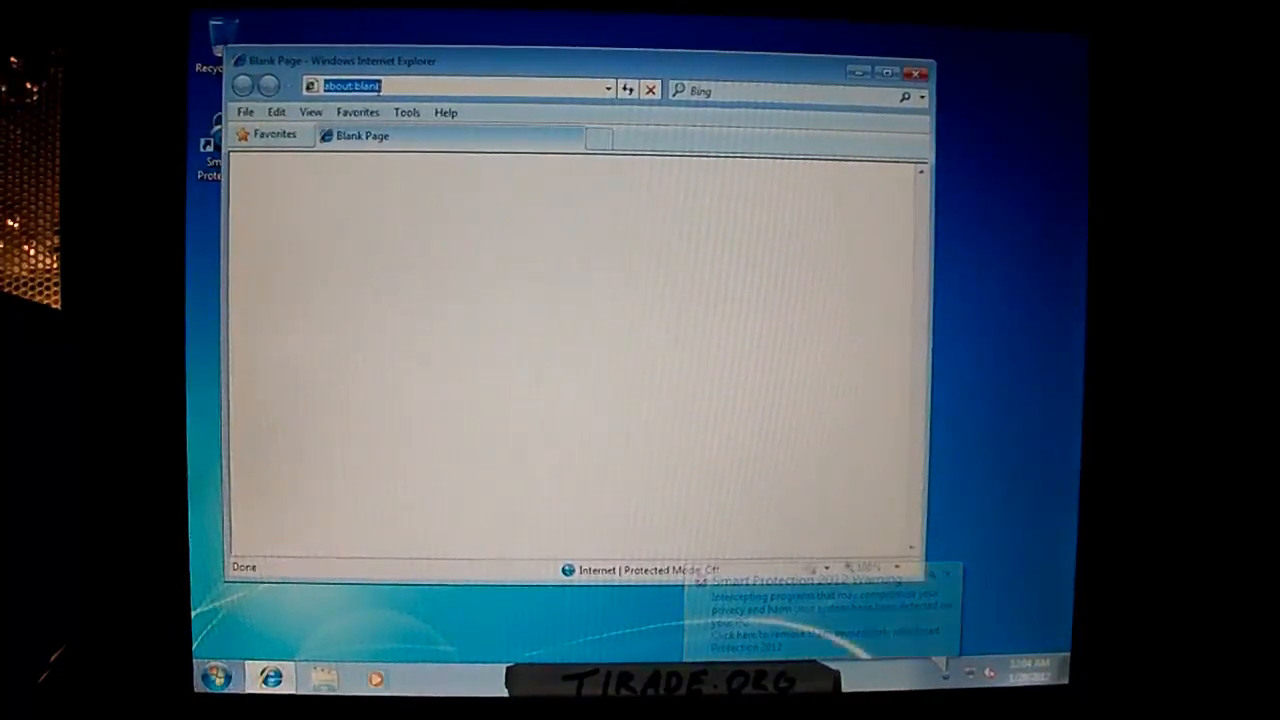
Load google.com and untick 'Use a proxy server' in Internet Options LAN settings
text(google.com/)
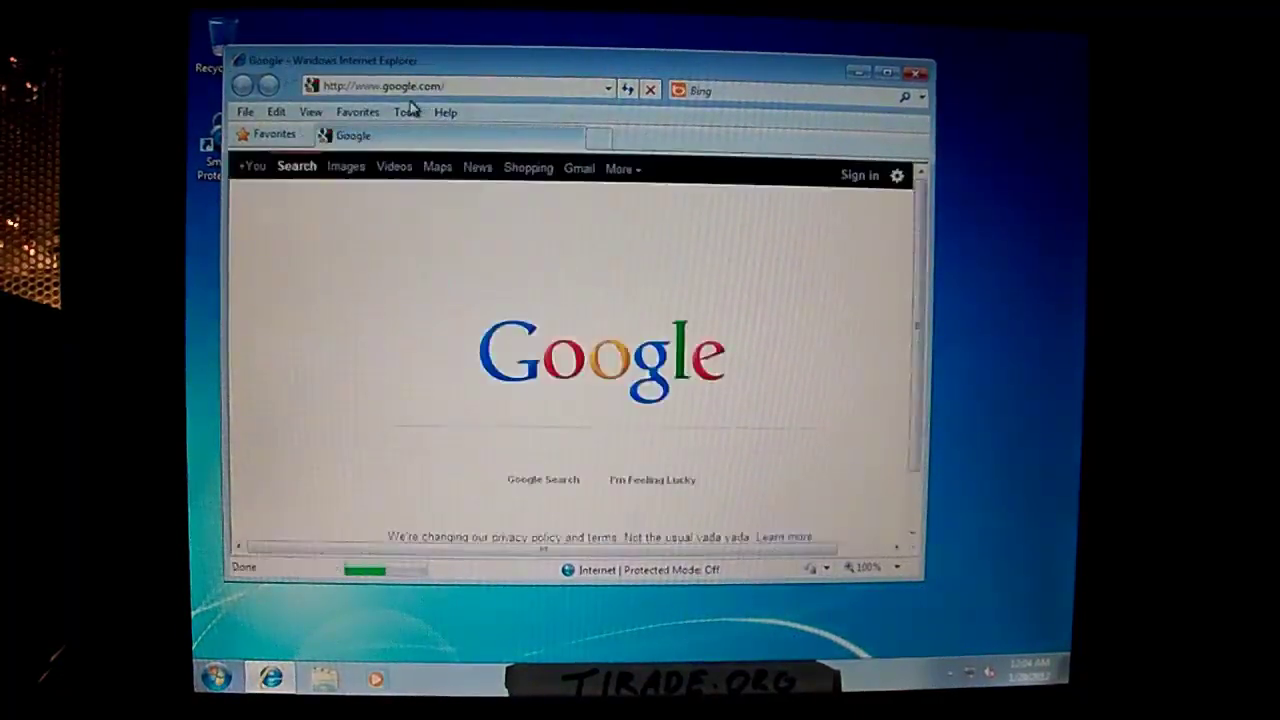
click(406, 111)
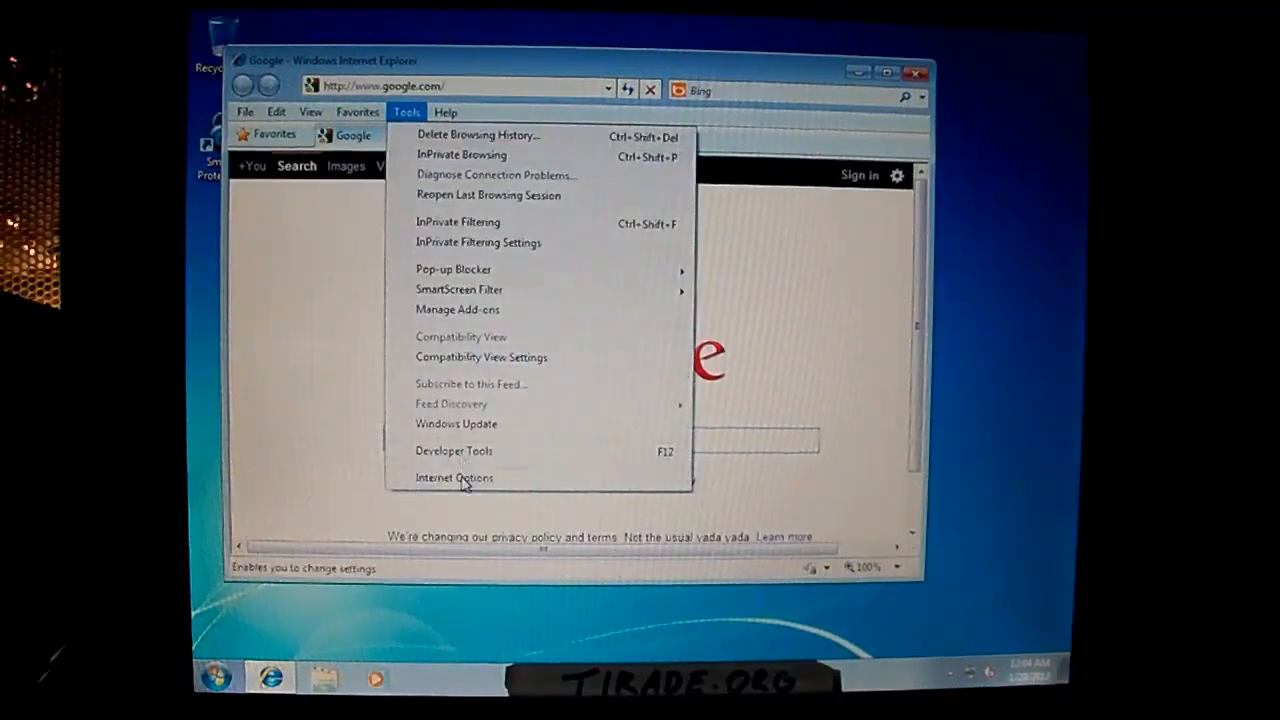
click(453, 478)
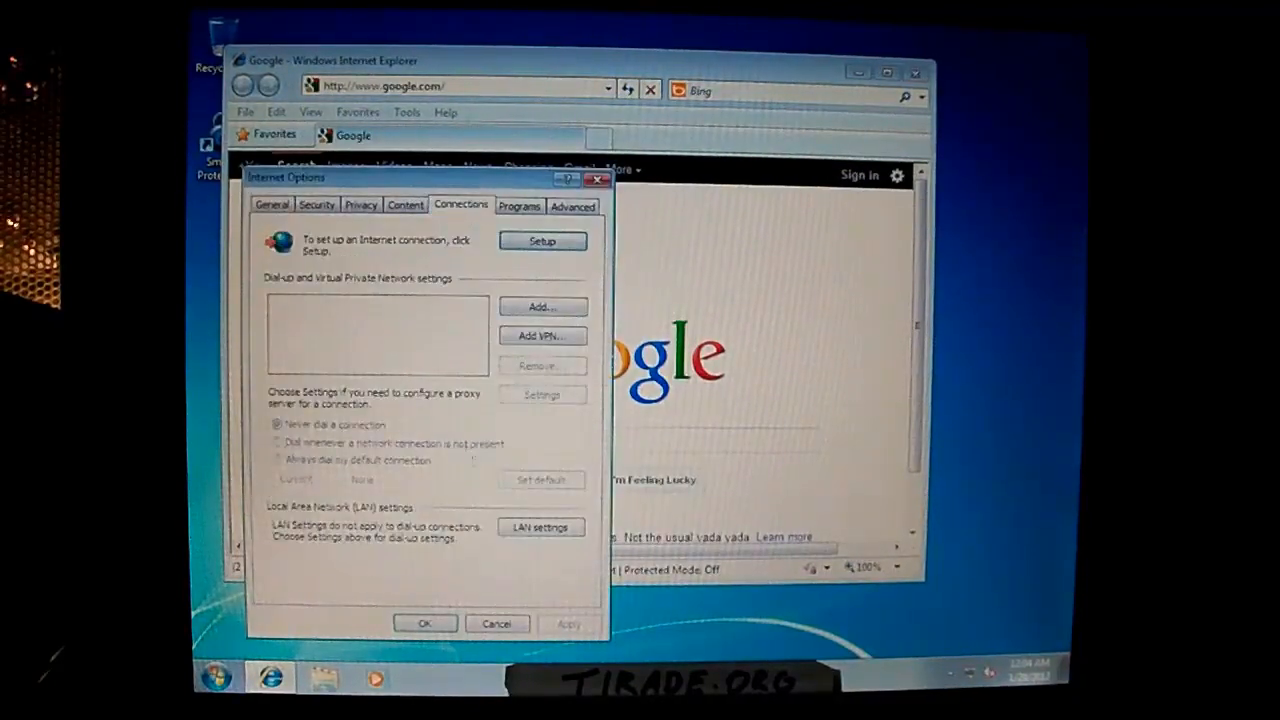
click(541, 526)
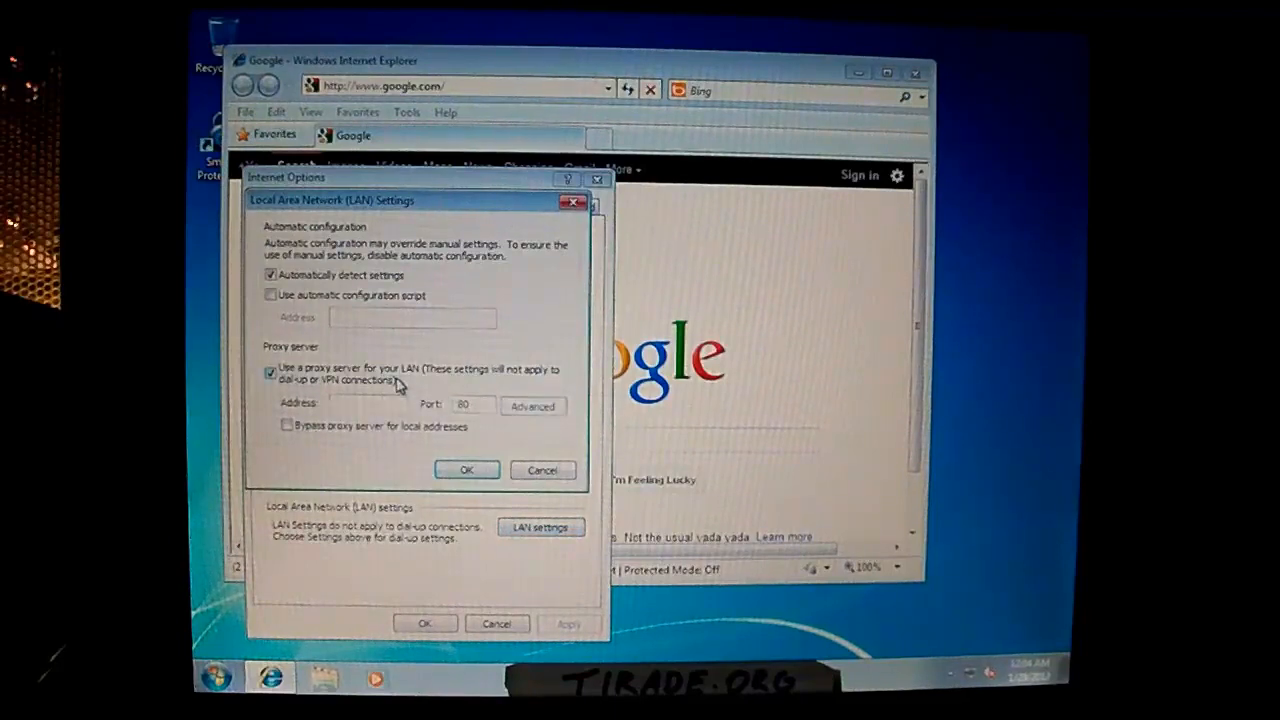
click(466, 469)
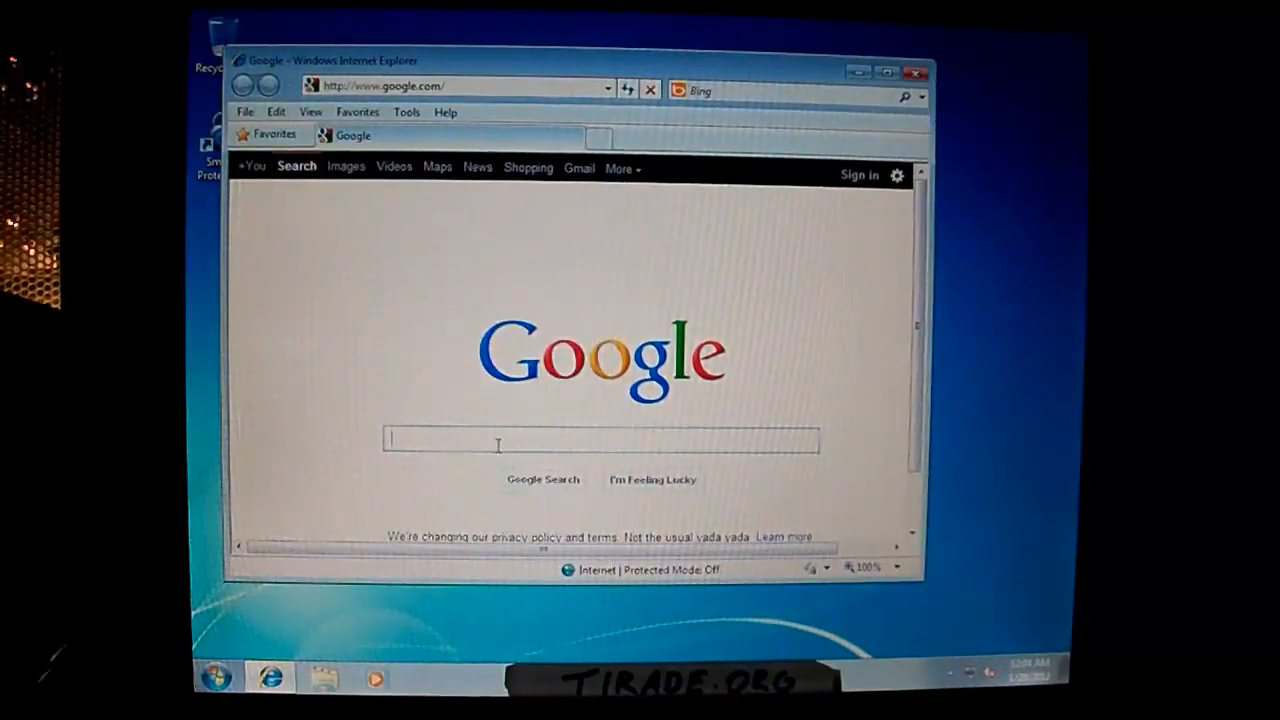
Search Google for RKill and click Download Now on Bleeping Computer's RKill page
text(rkill)
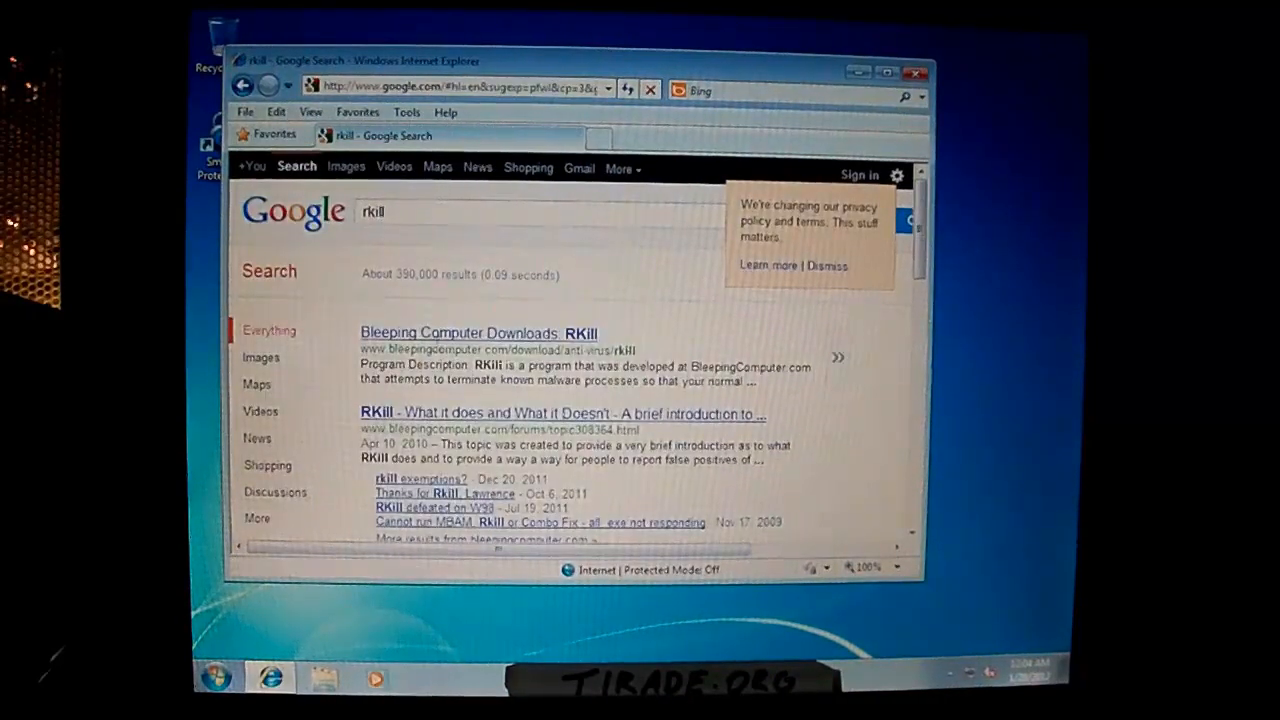
click(478, 332)
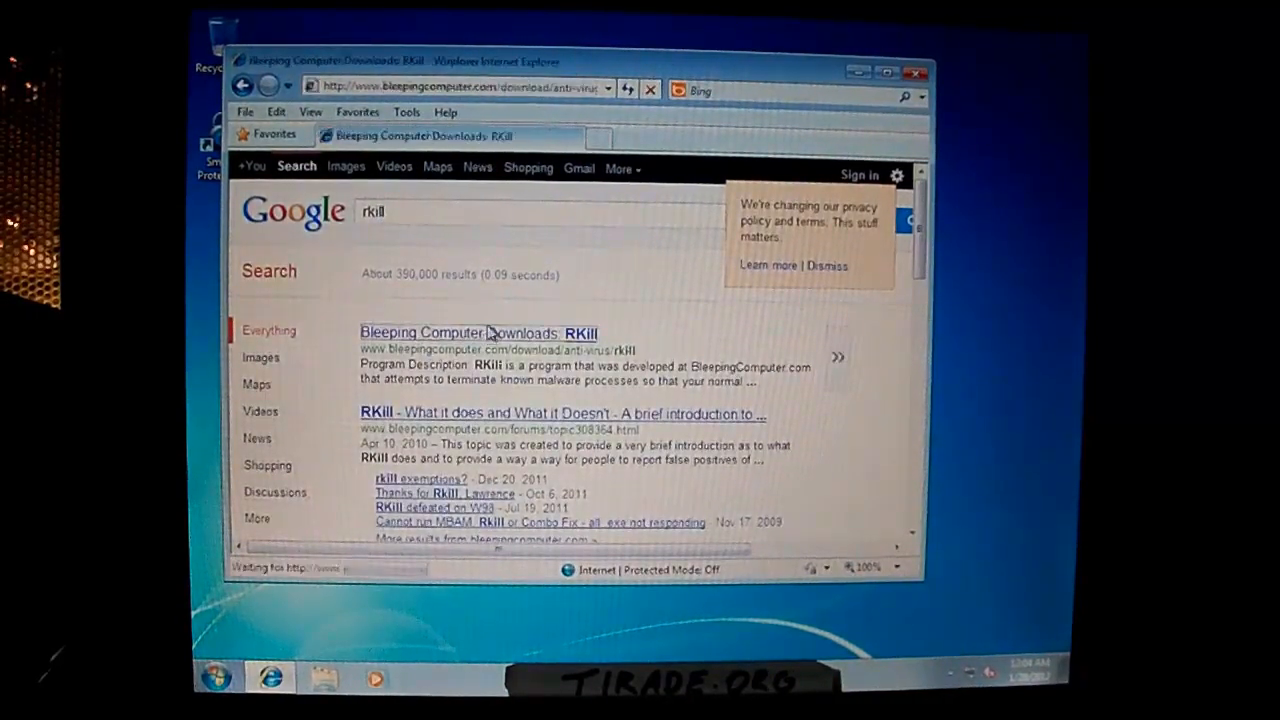
click(476, 332)
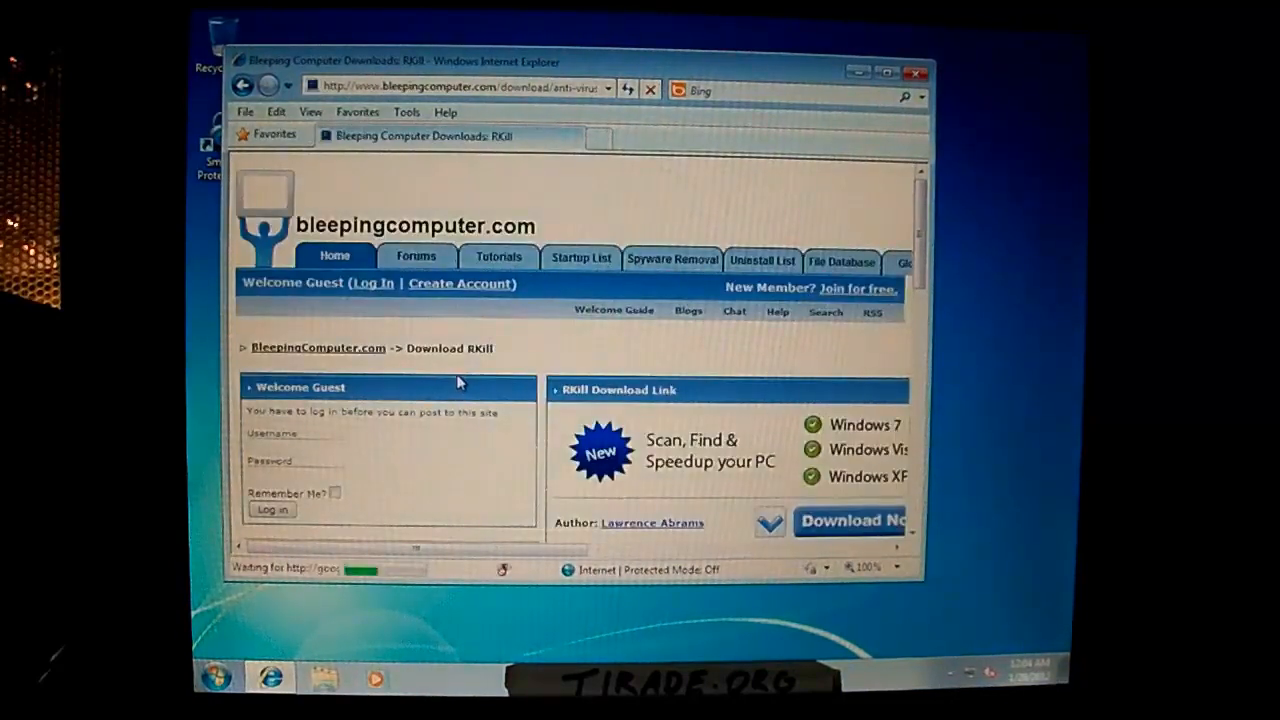
scroll(down, 3)
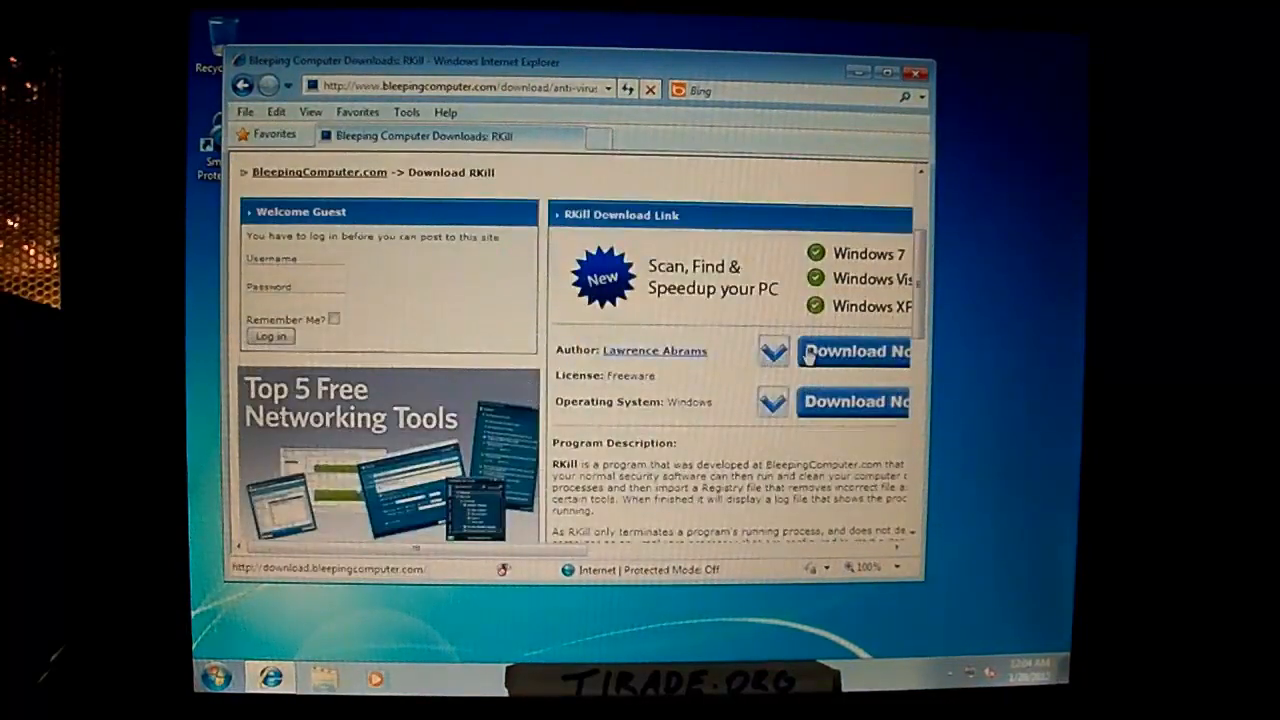
click(855, 351)
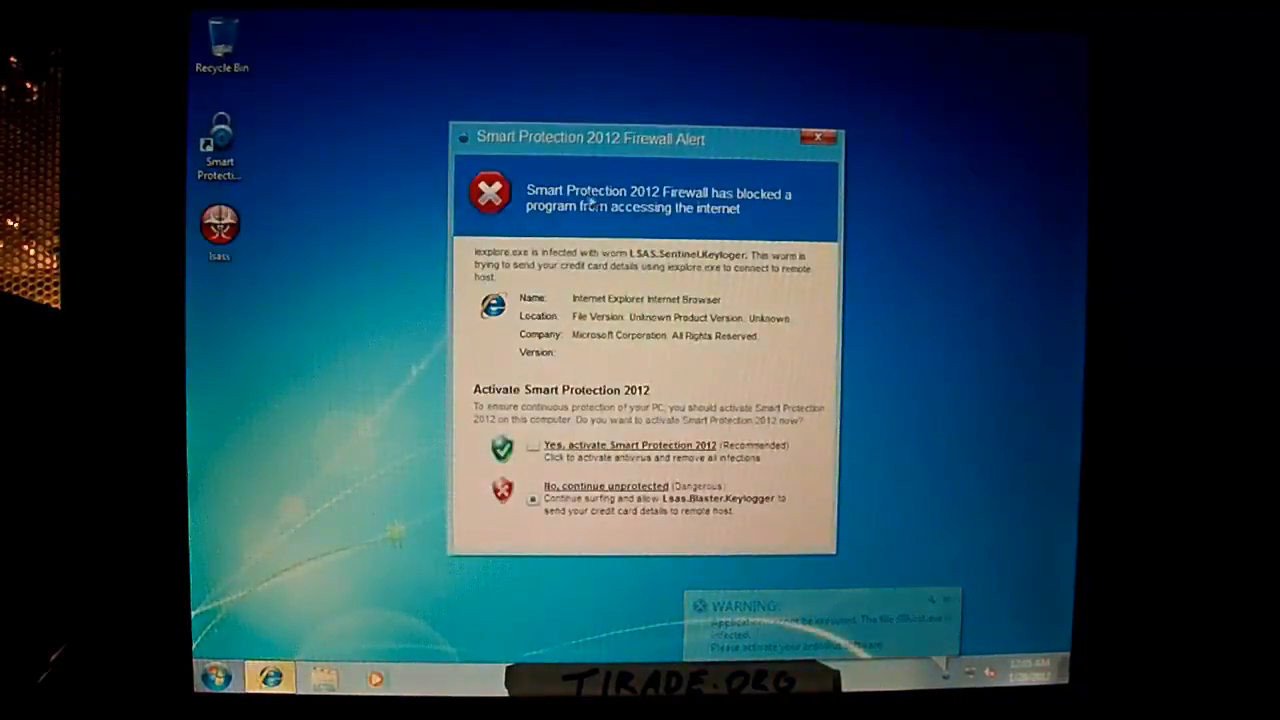
Choose 'No, continue unprotected' on the fake Smart Protection firewall alert
click(602, 484)
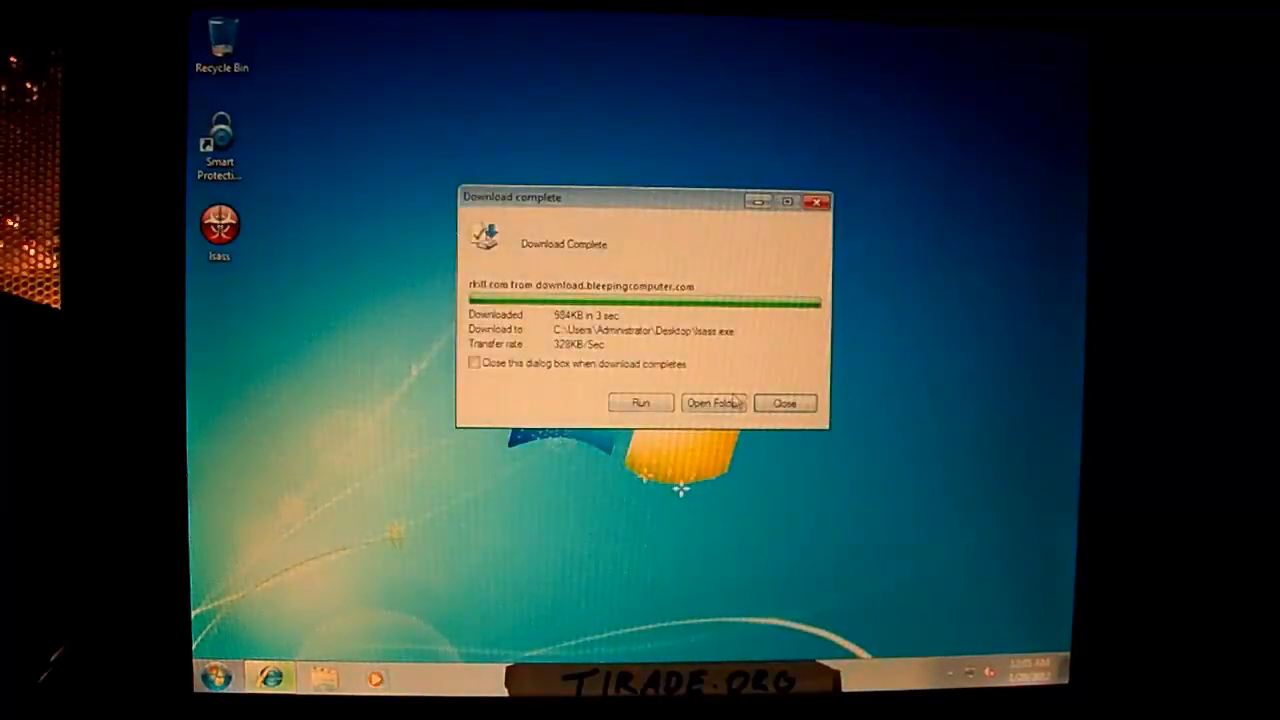
Run the downloaded RKill from the Download complete dialog
click(785, 403)
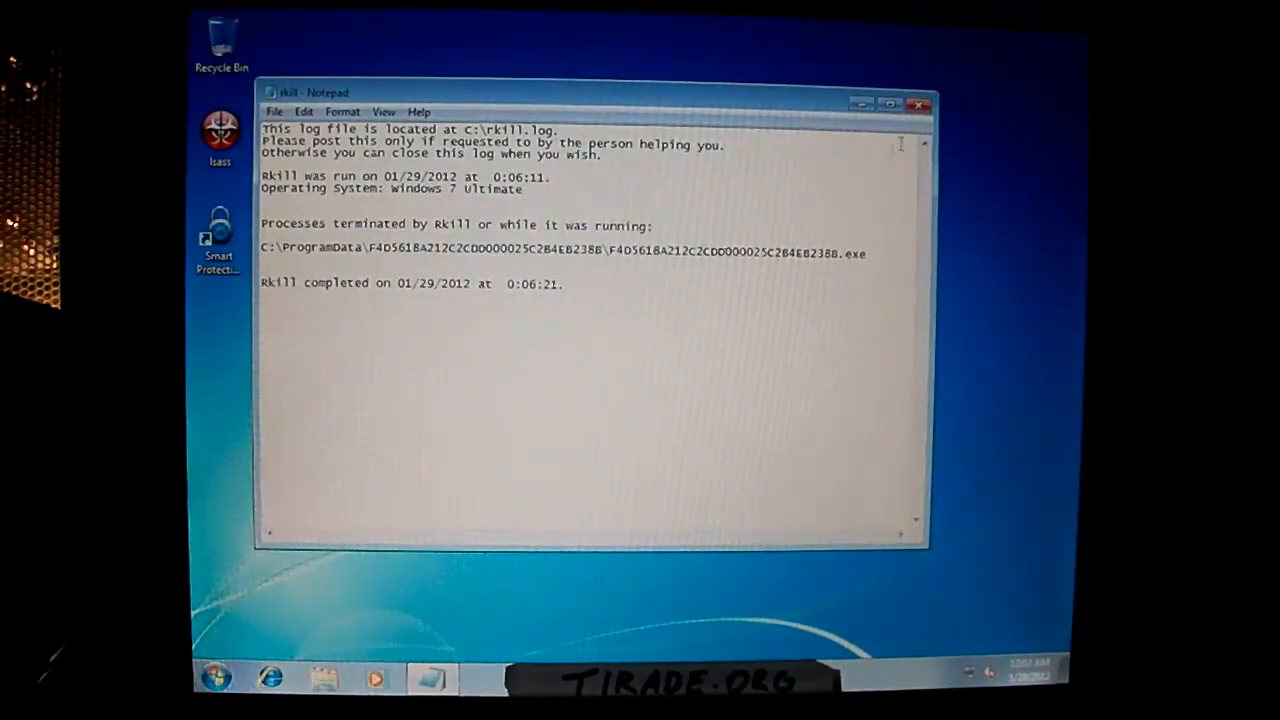
Close the RKill log, search Malwarebytes and start its Download.com download
click(916, 103)
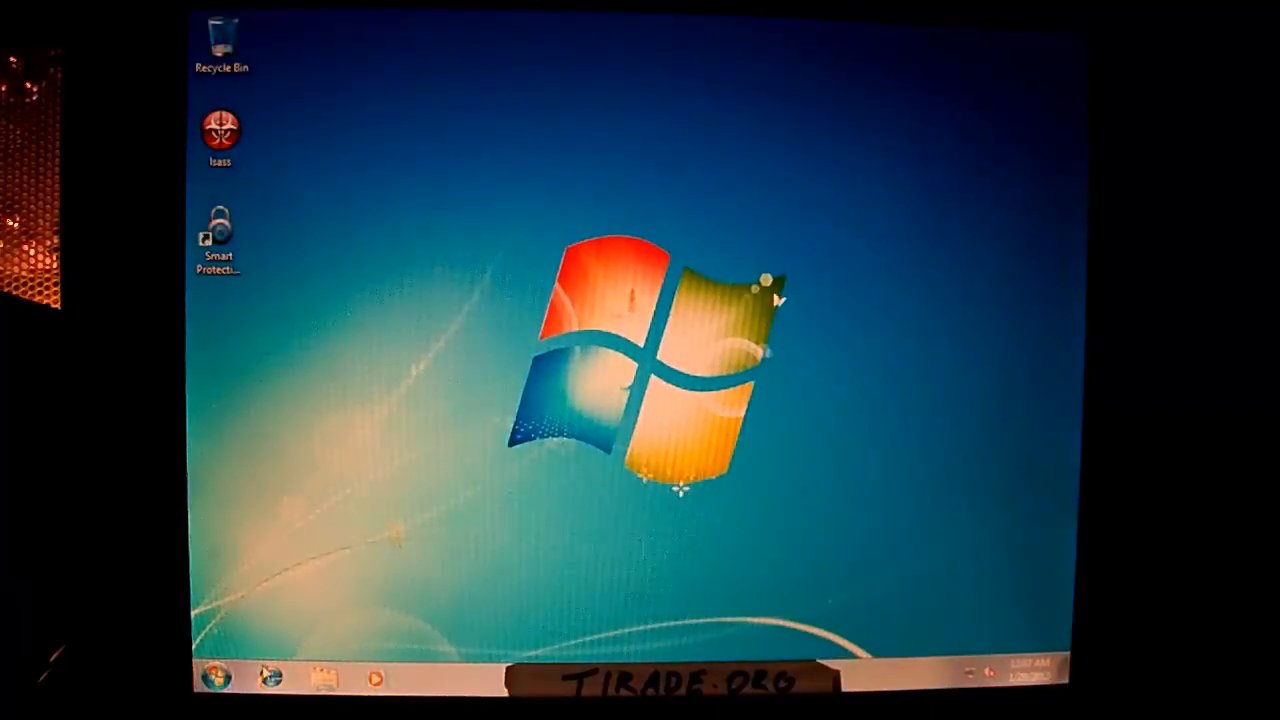
click(272, 678)
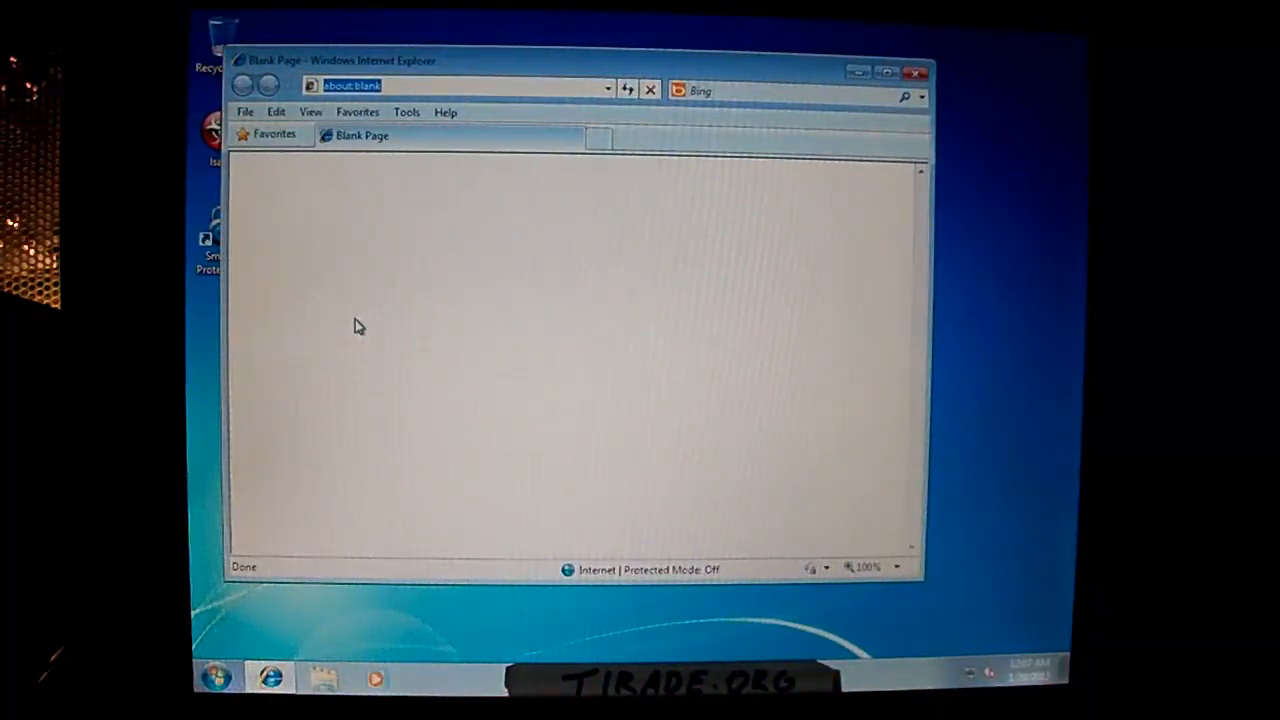
text(malwarebytes.)
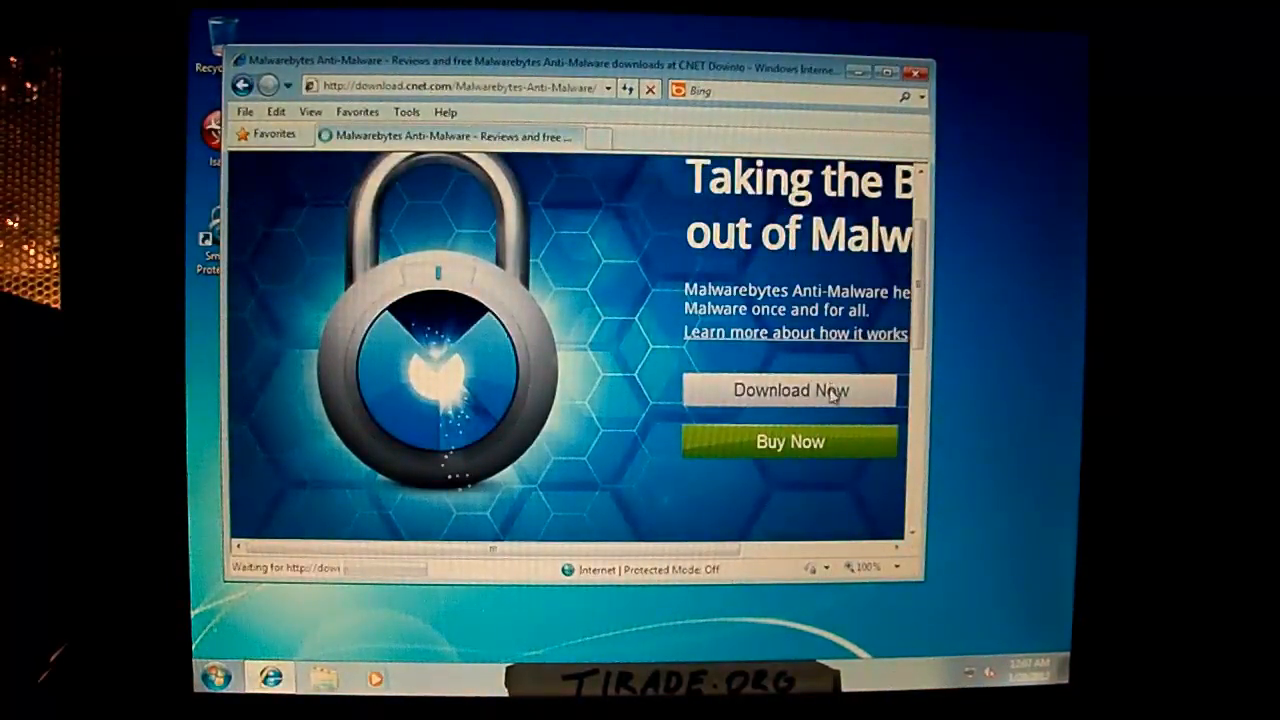
click(787, 390)
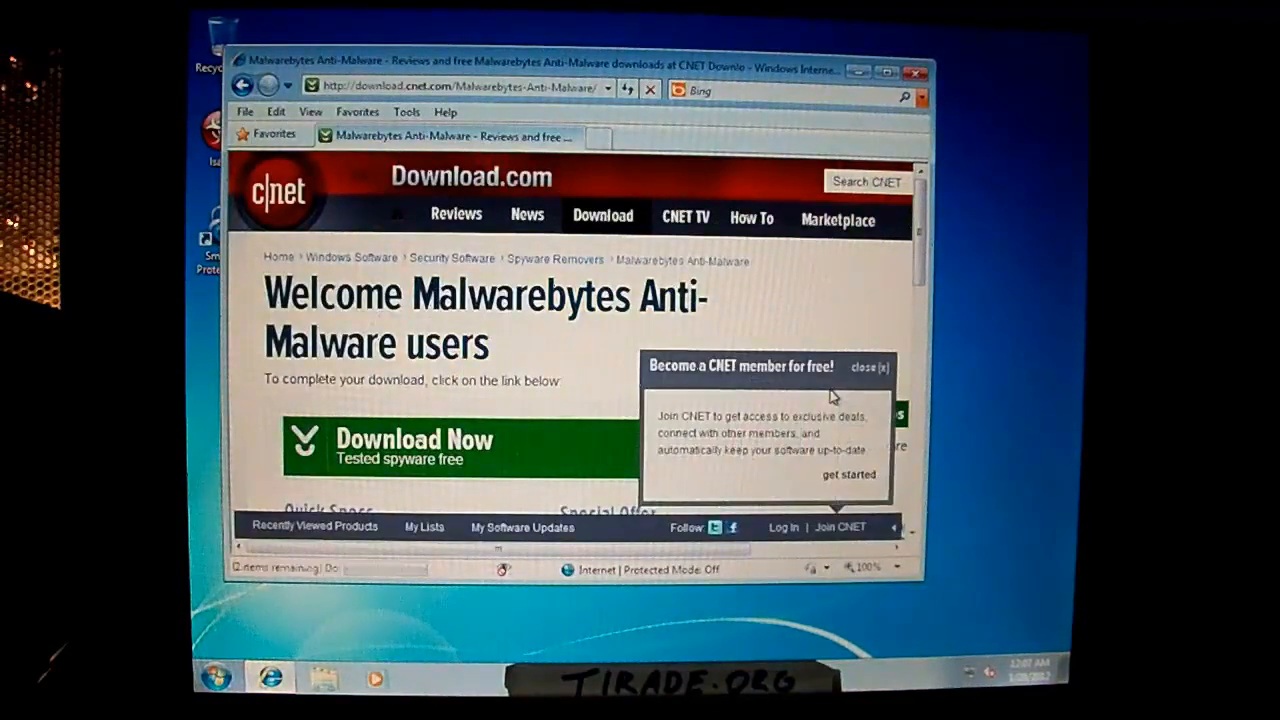
scroll(down, 3)
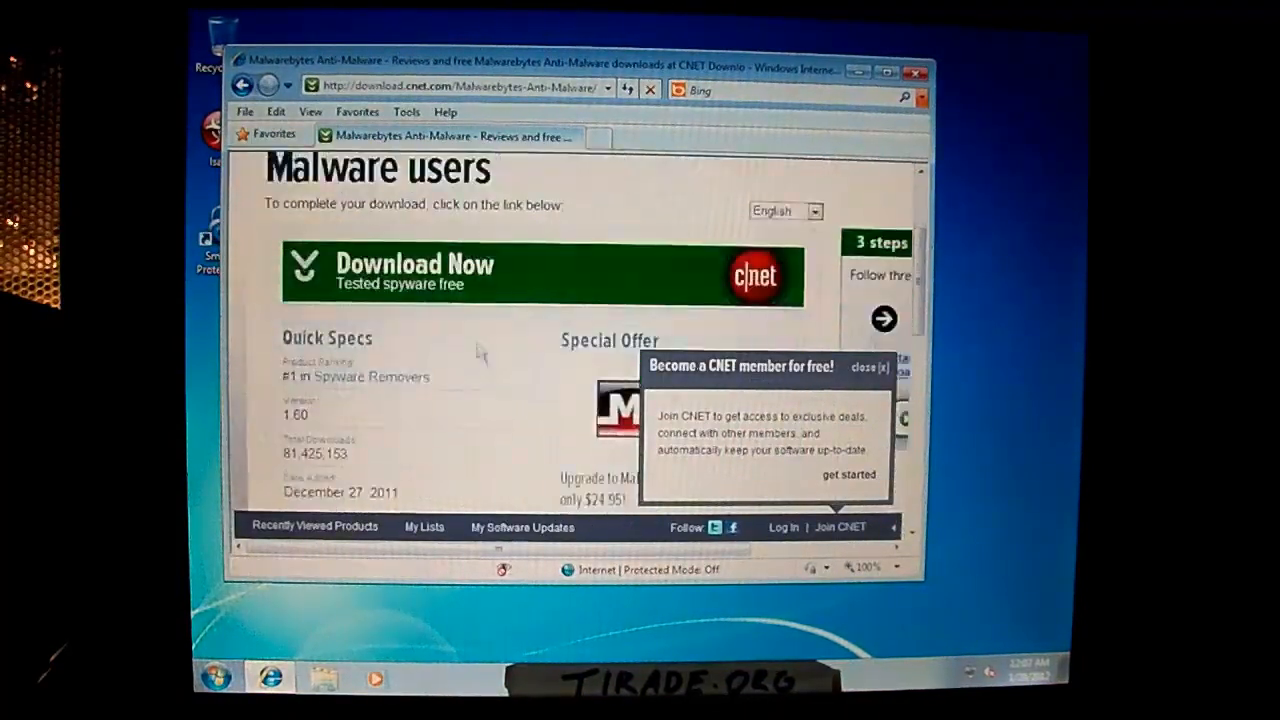
click(414, 270)
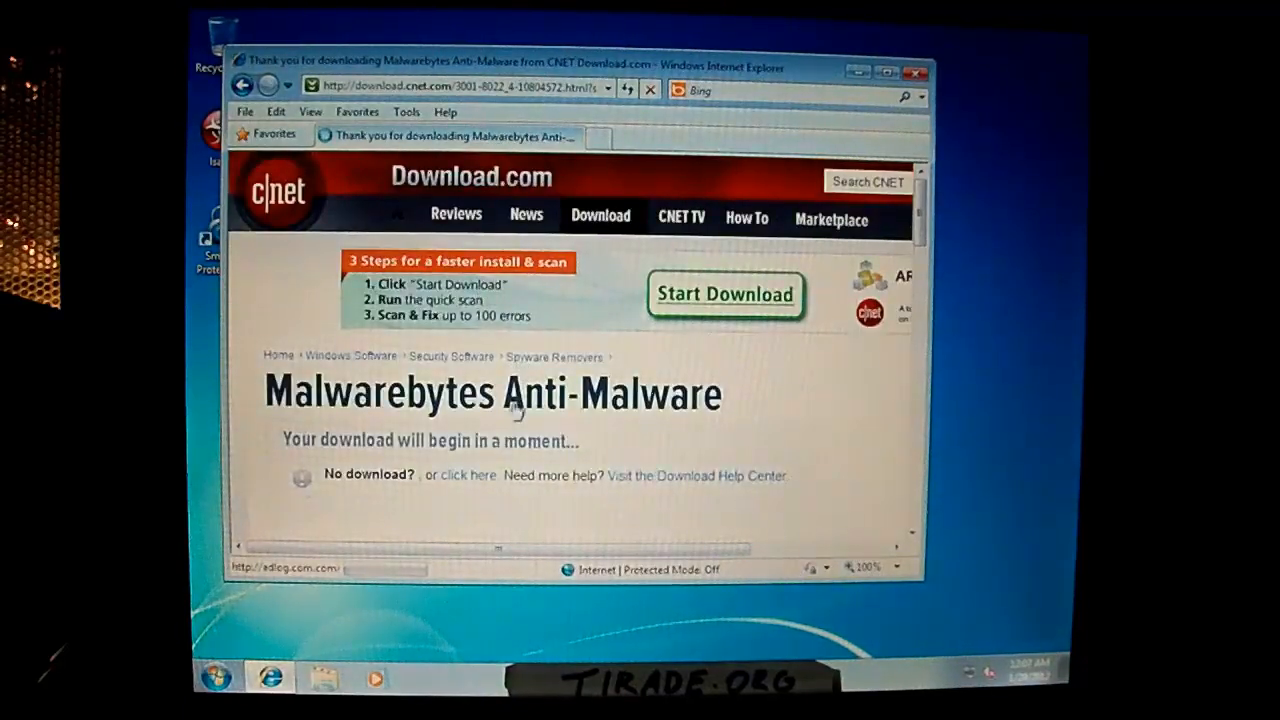
scroll(down, 3)
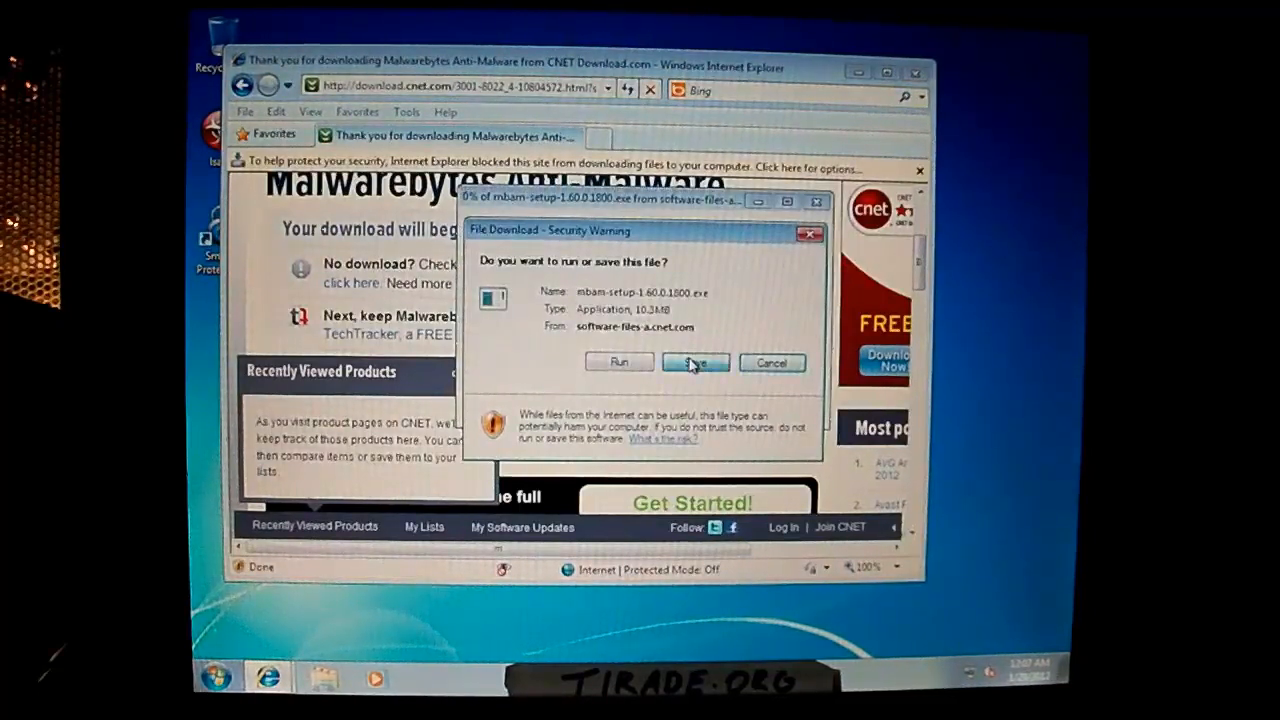
Save mbam-setup-1.60.0.1800.exe from the File Download security warning
click(696, 362)
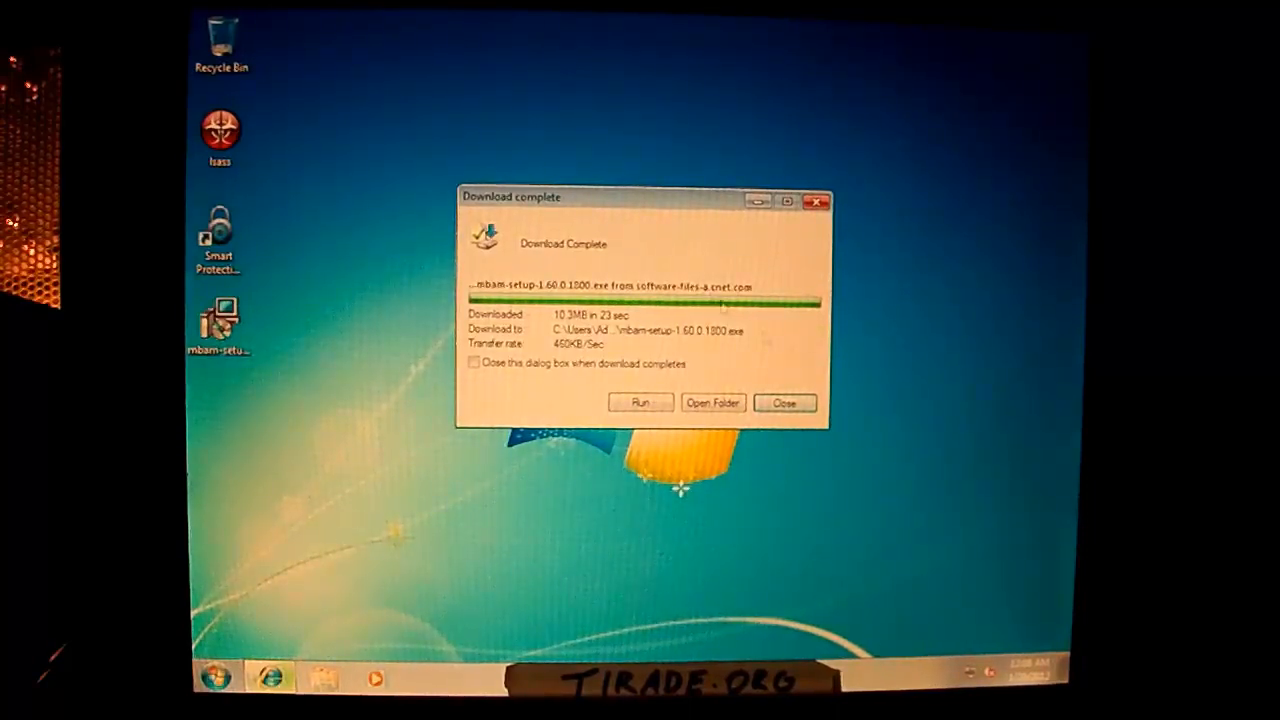
Run the installer, accept the license, keep the default folder, install and launch Malwarebytes
click(641, 403)
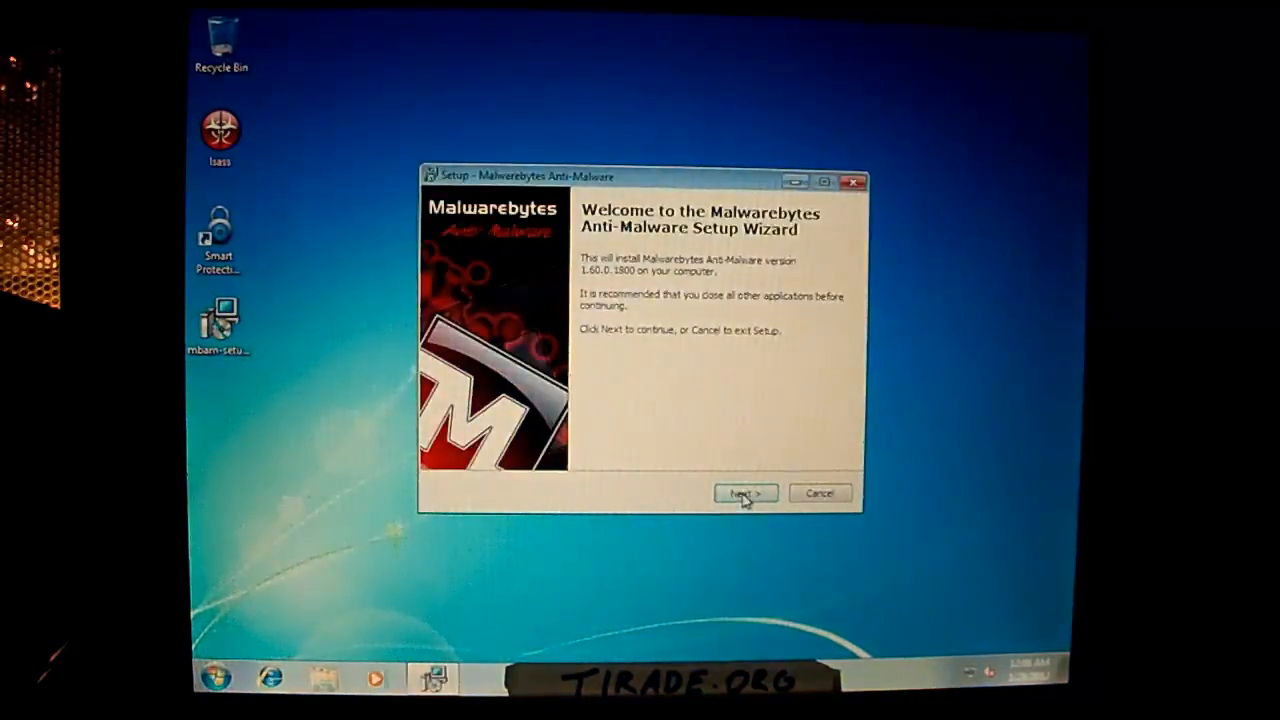
click(746, 493)
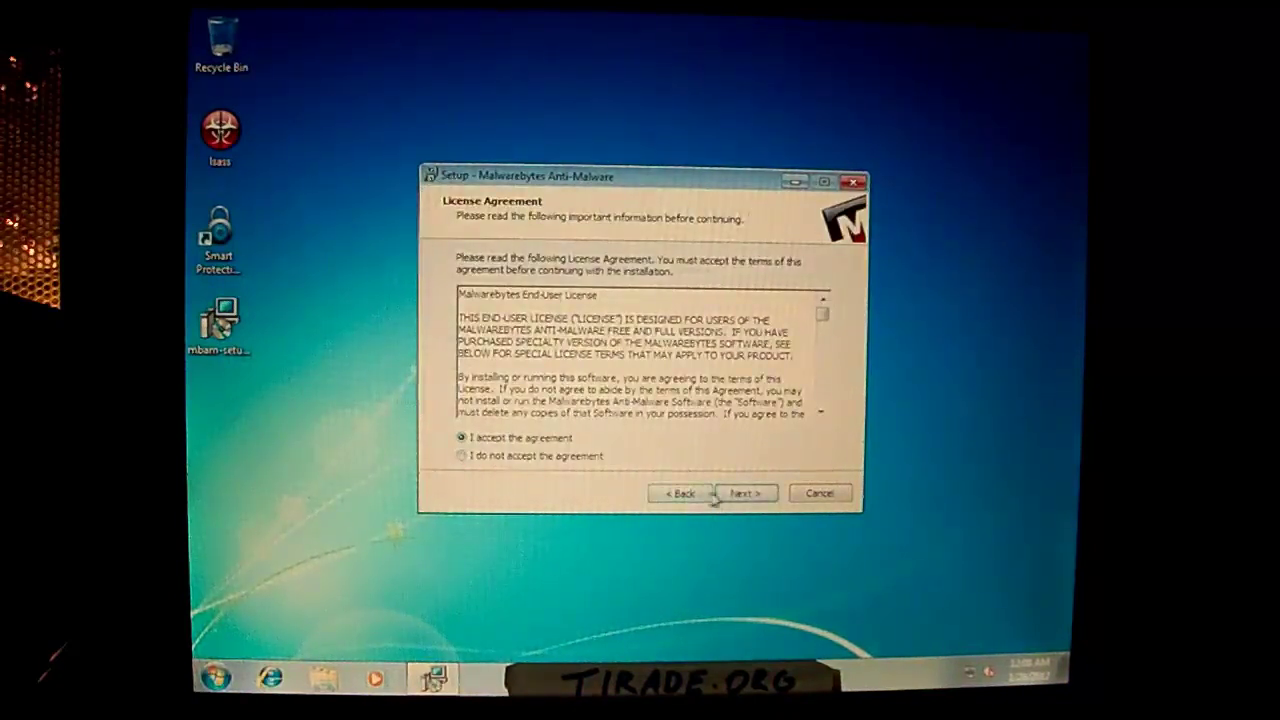
click(745, 493)
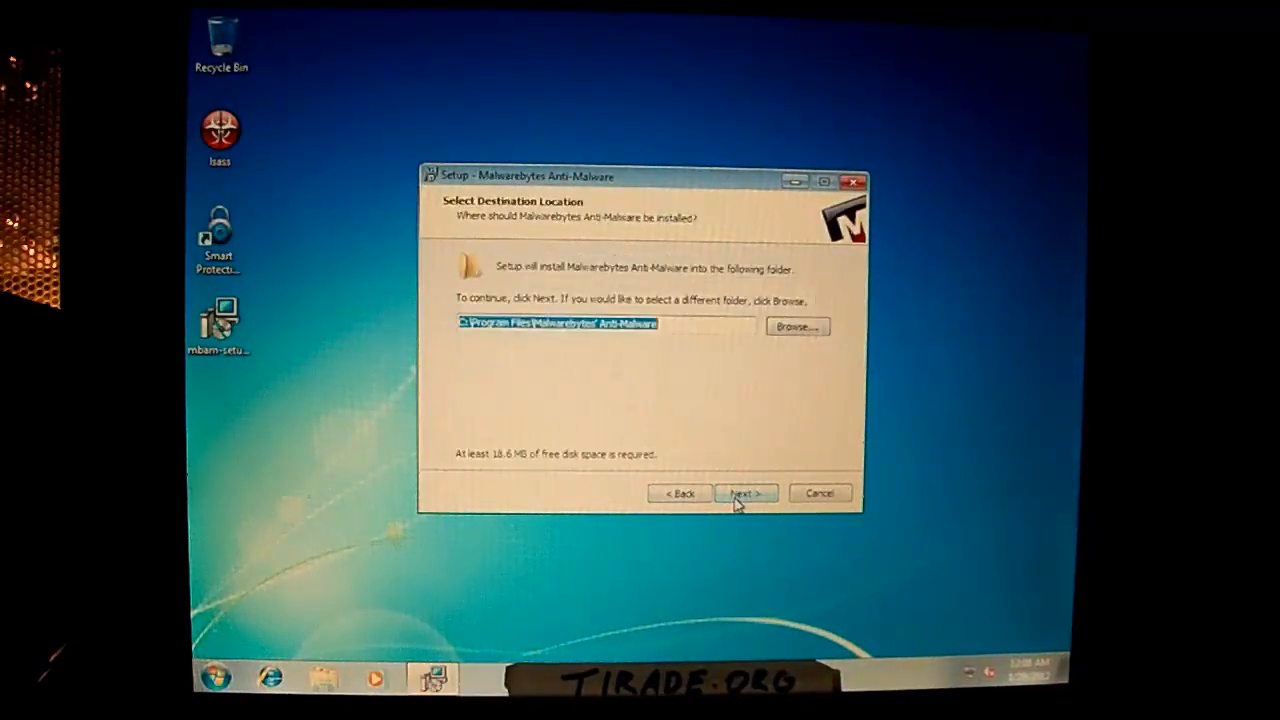
click(745, 493)
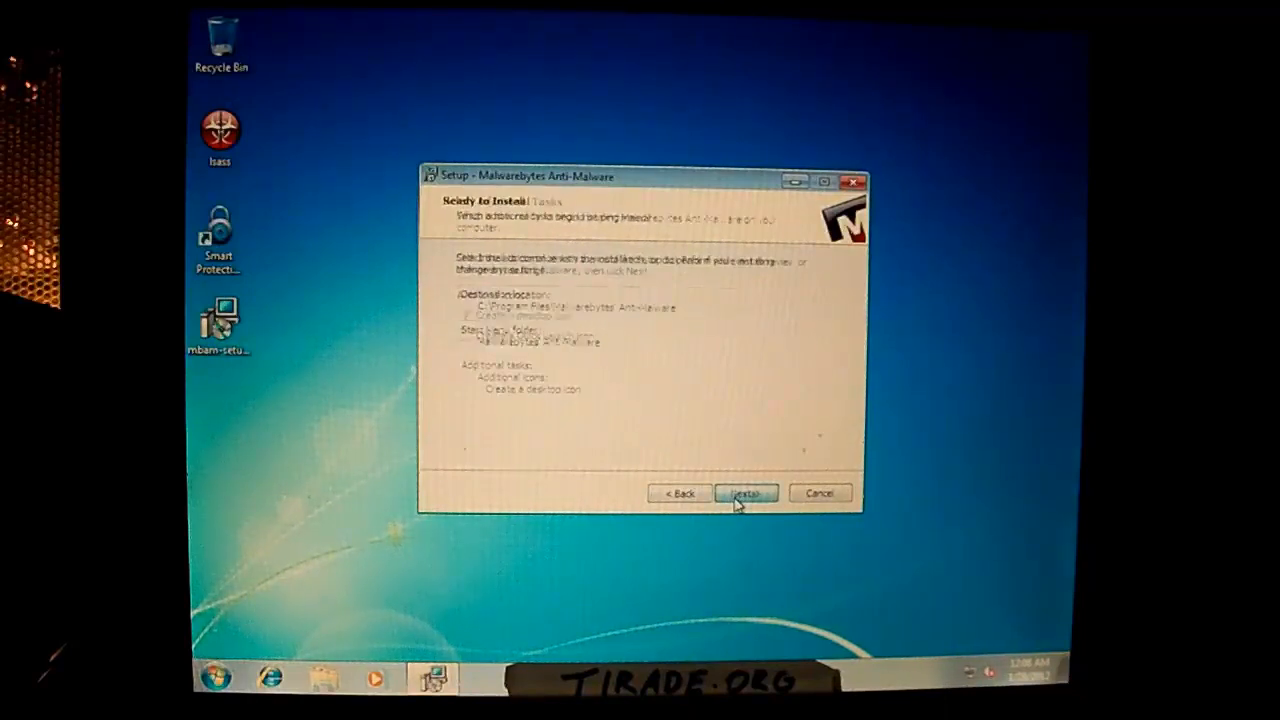
click(746, 493)
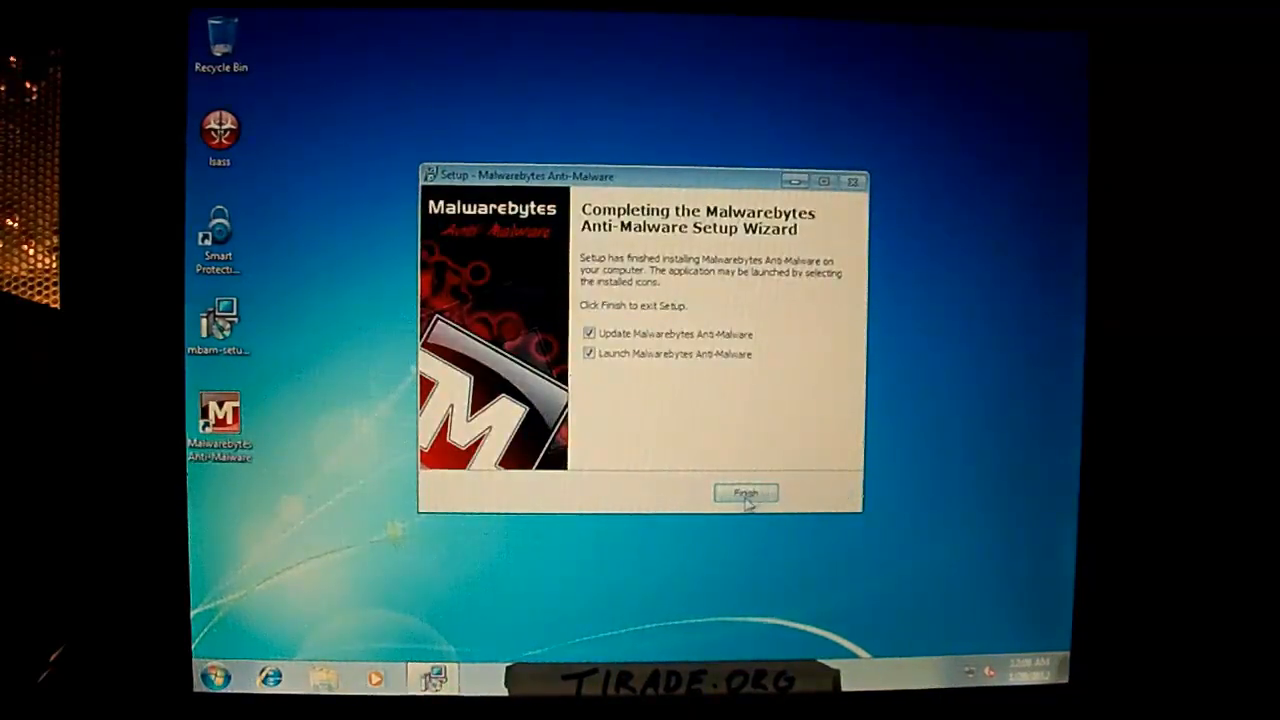
click(746, 493)
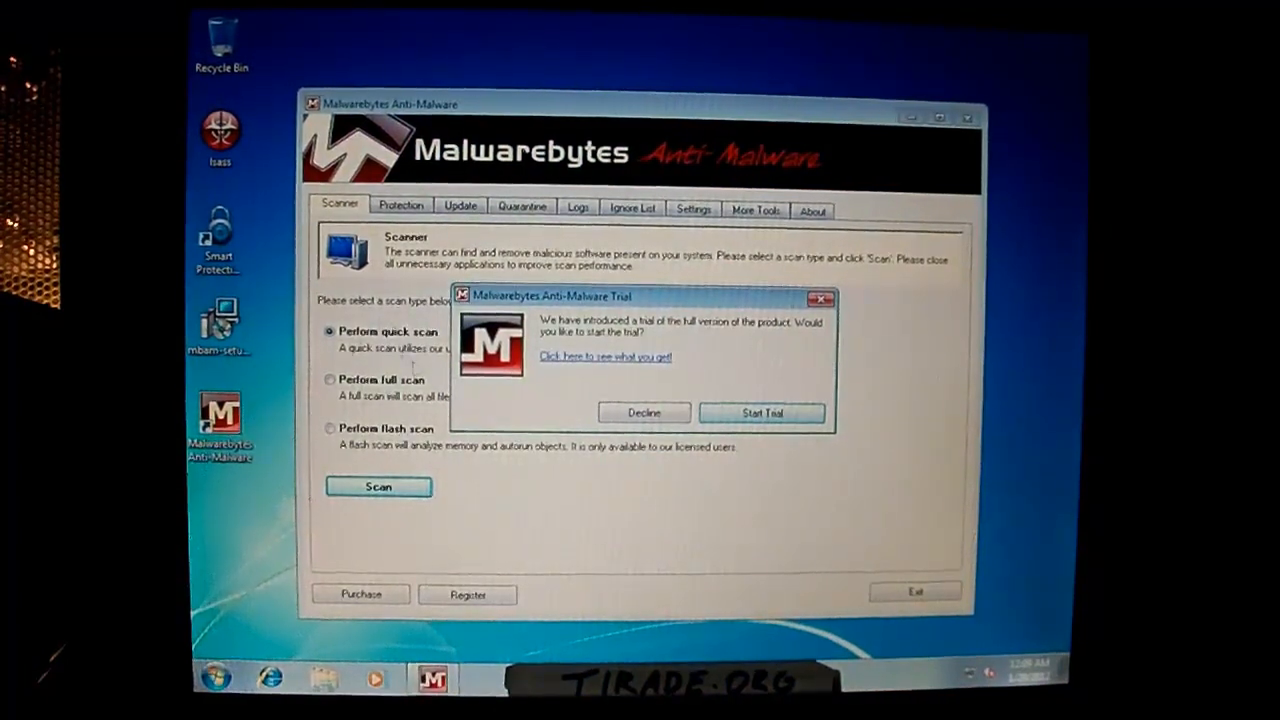
Decline the Malwarebytes trial and choose a full scan on the Scanner tab
click(644, 412)
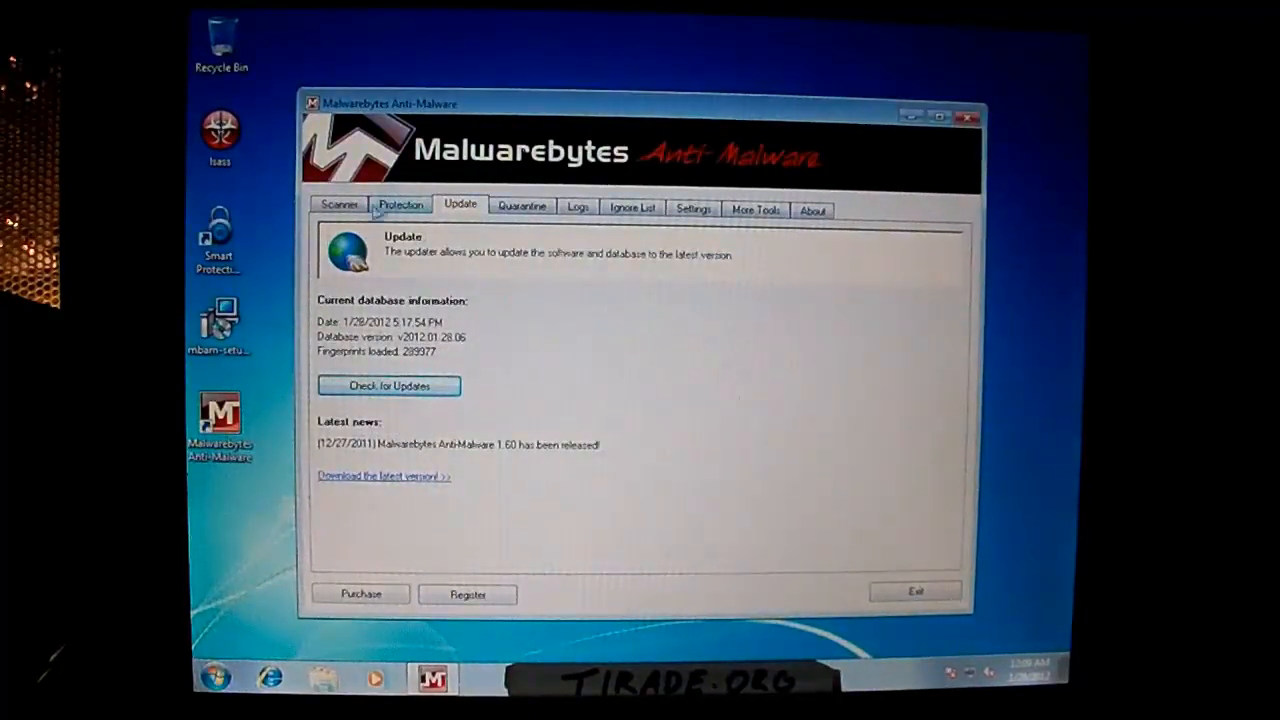
click(338, 205)
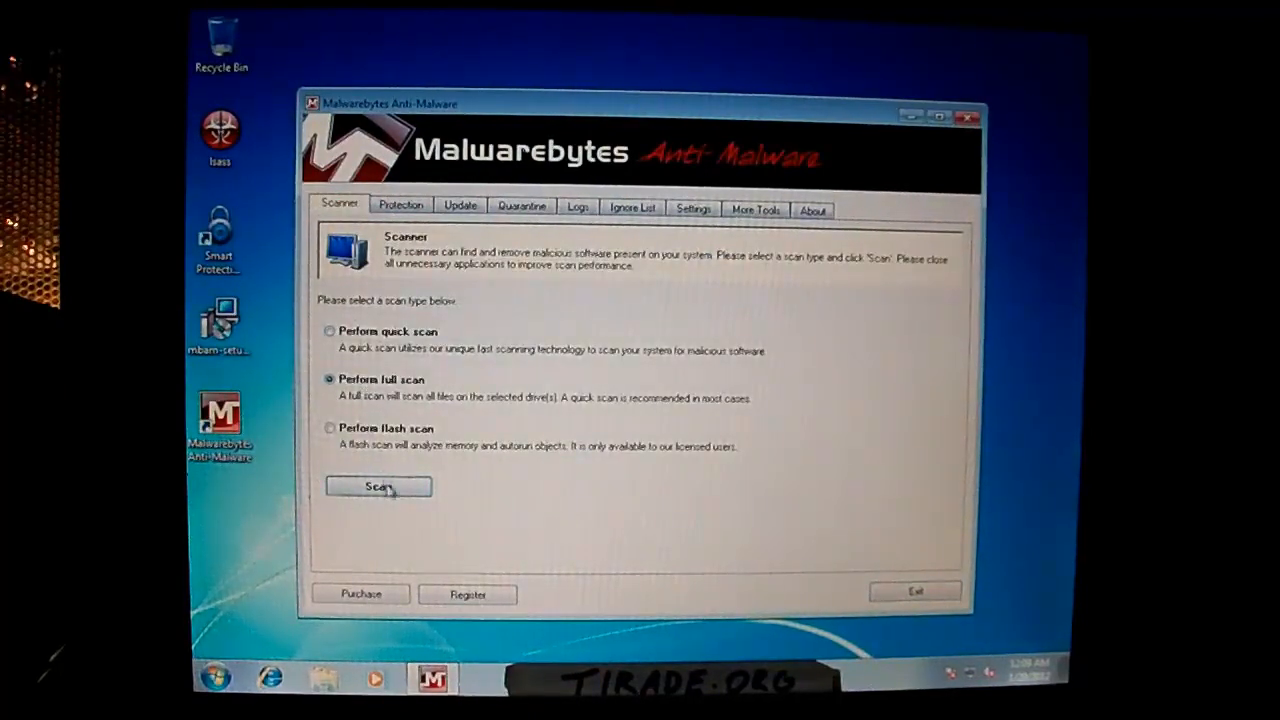
click(378, 487)
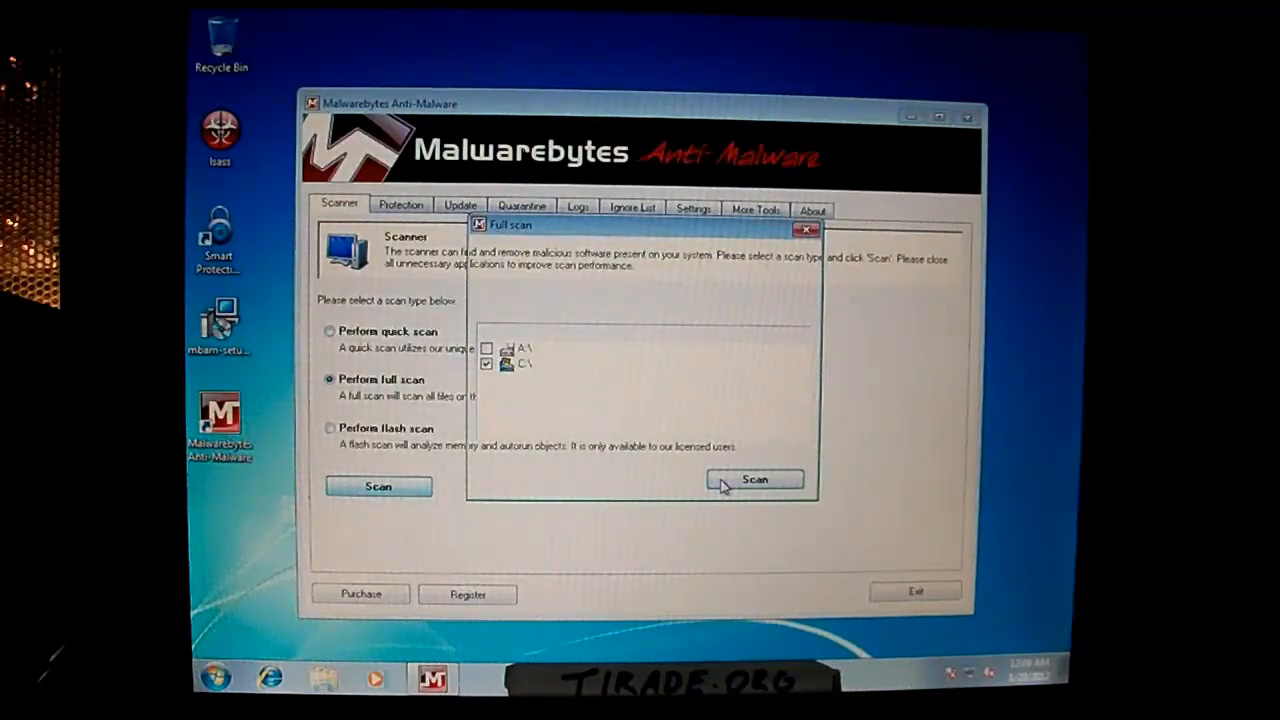
Start the full scan of drive C:\ and let it detect 5 objects
click(756, 479)
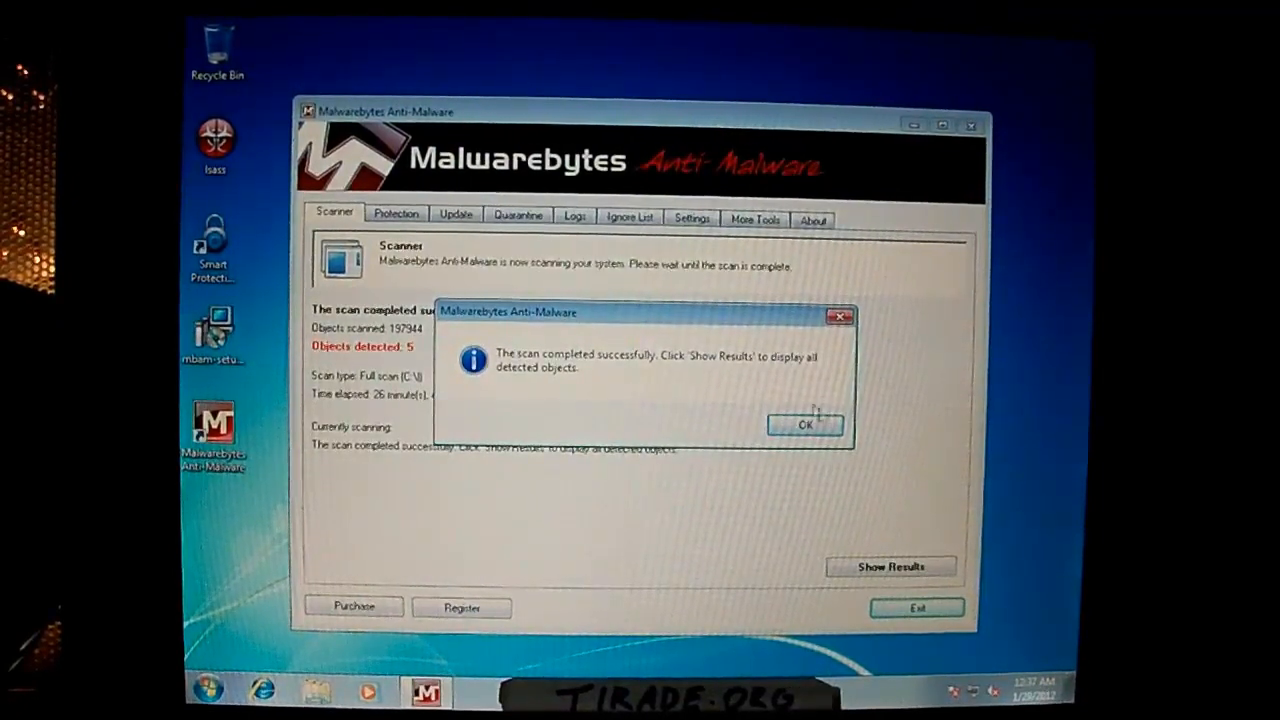
Dismiss the scan notice, show the 5 detected threats and remove them all
click(805, 424)
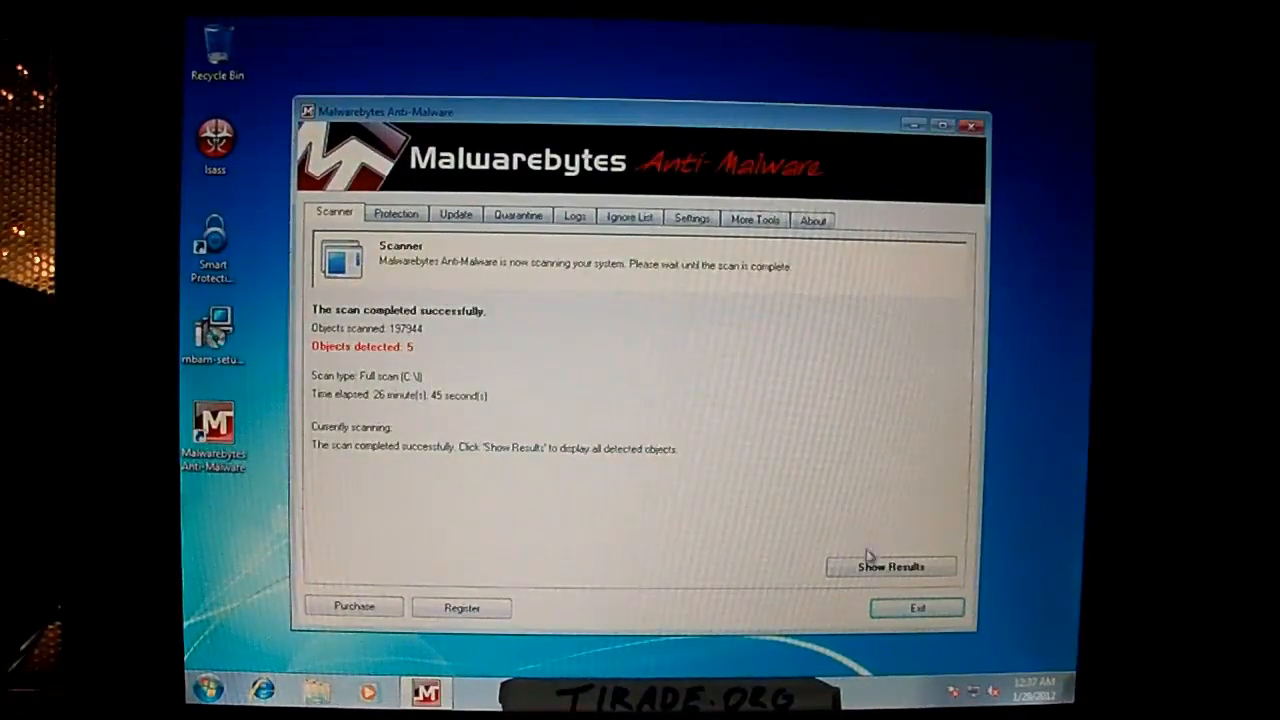
click(892, 566)
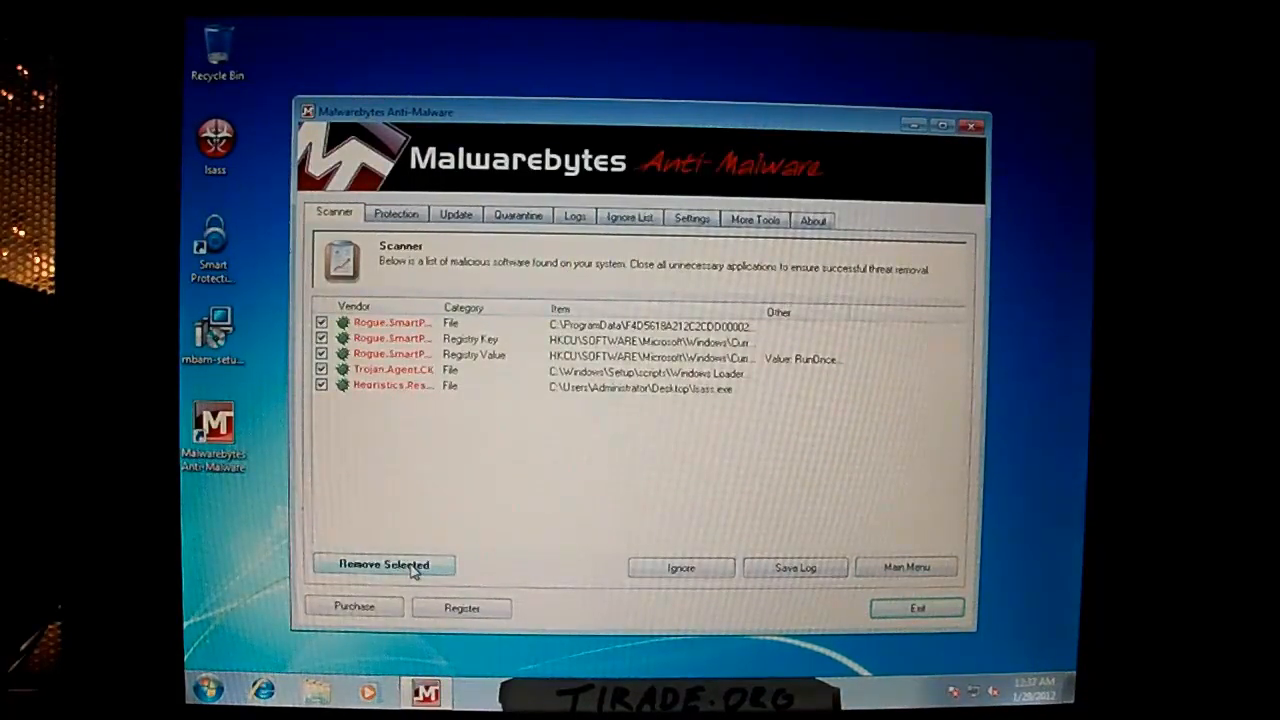
click(383, 565)
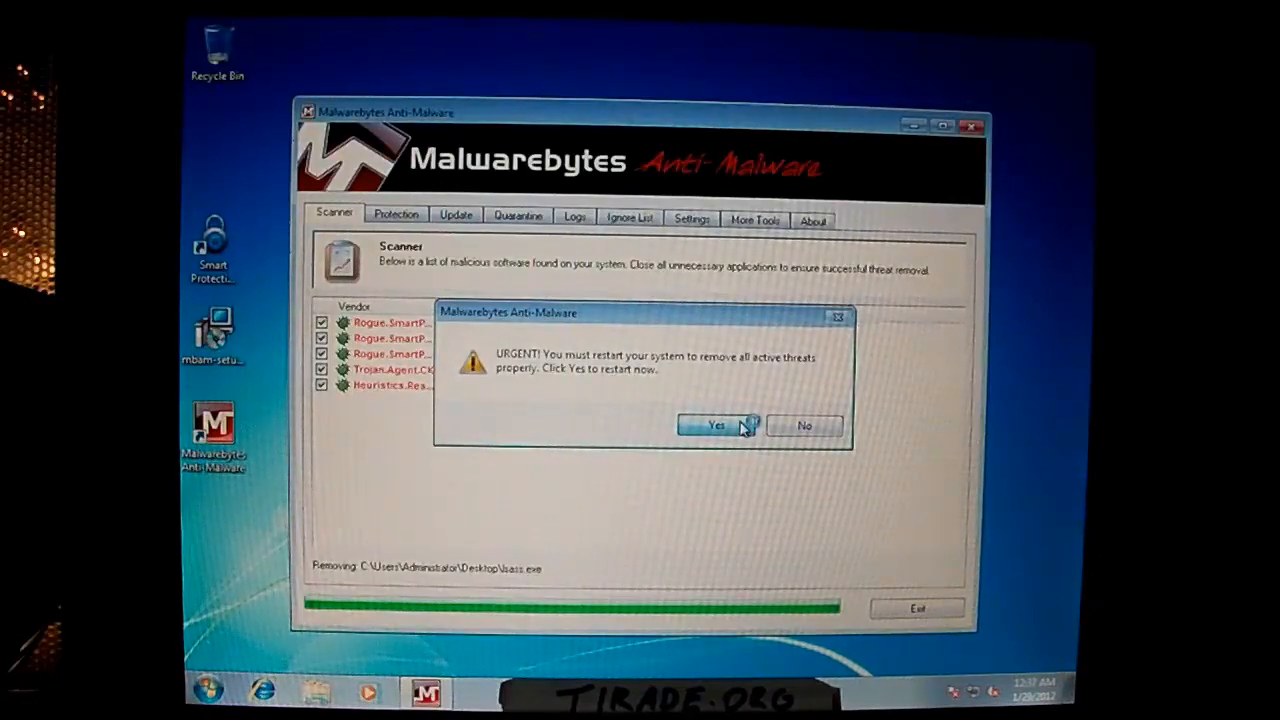
Accept the urgent prompt to restart the computer now
click(720, 426)
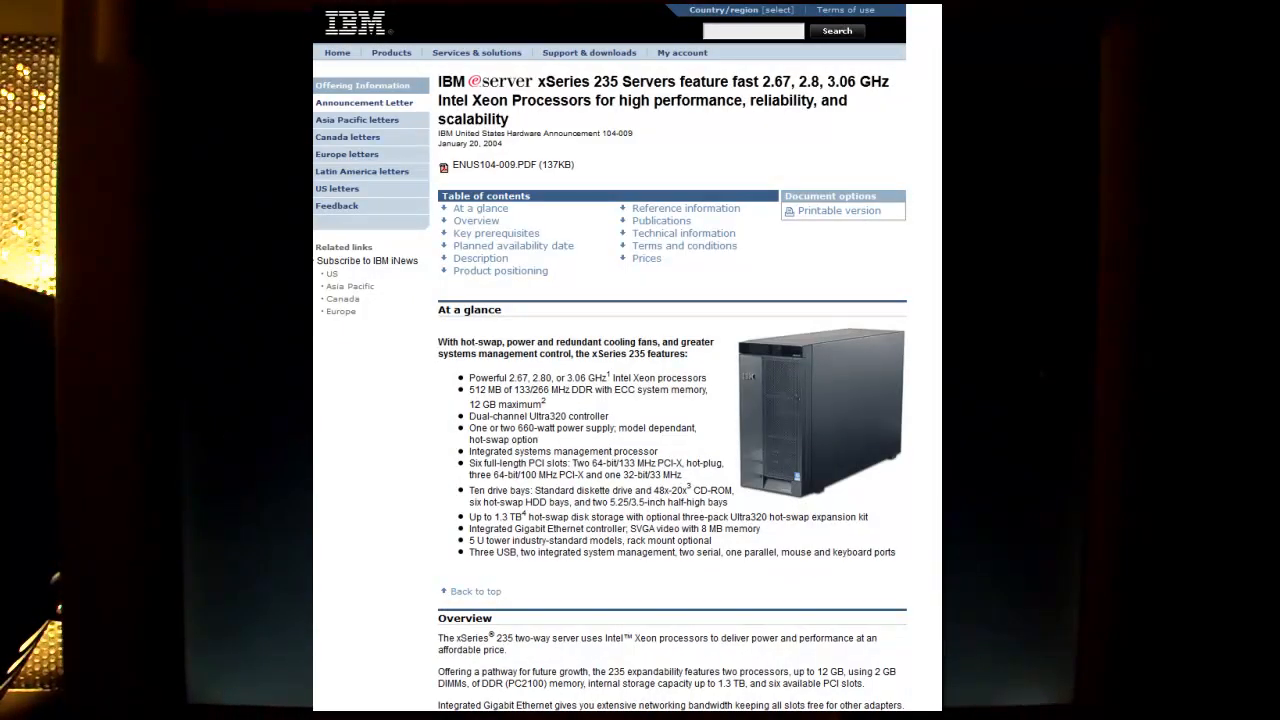
scroll(down, 3)
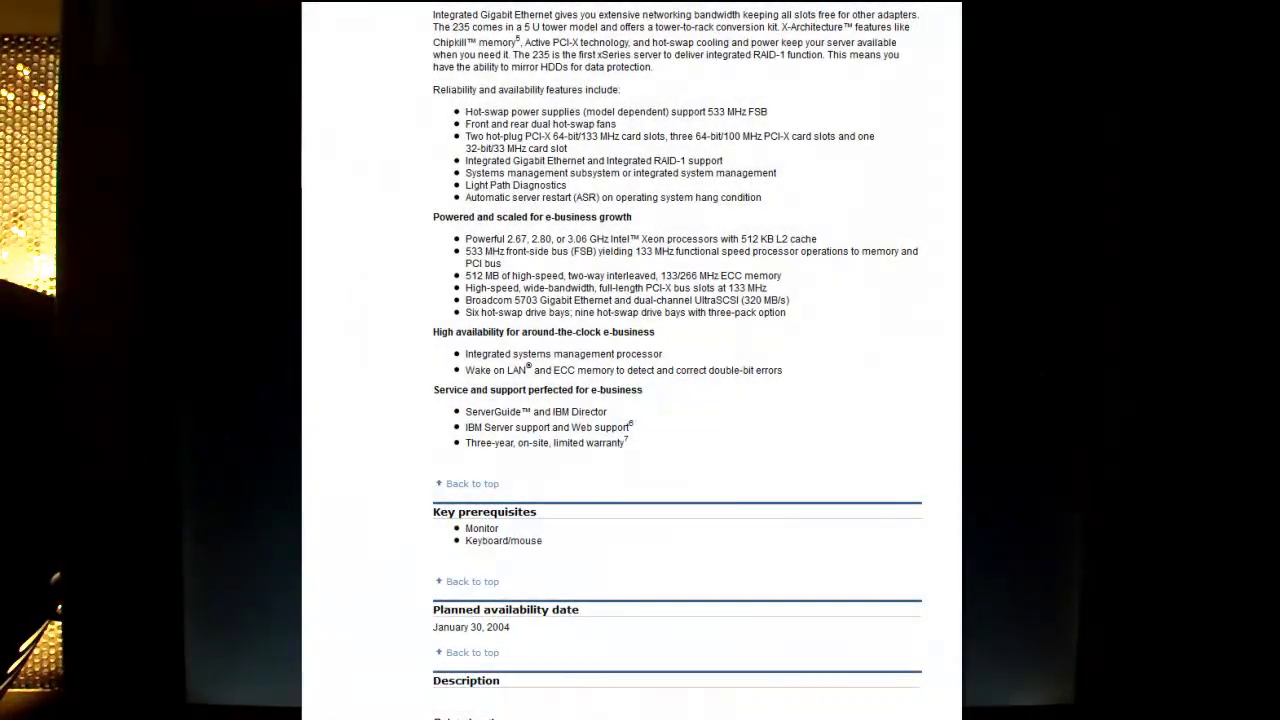